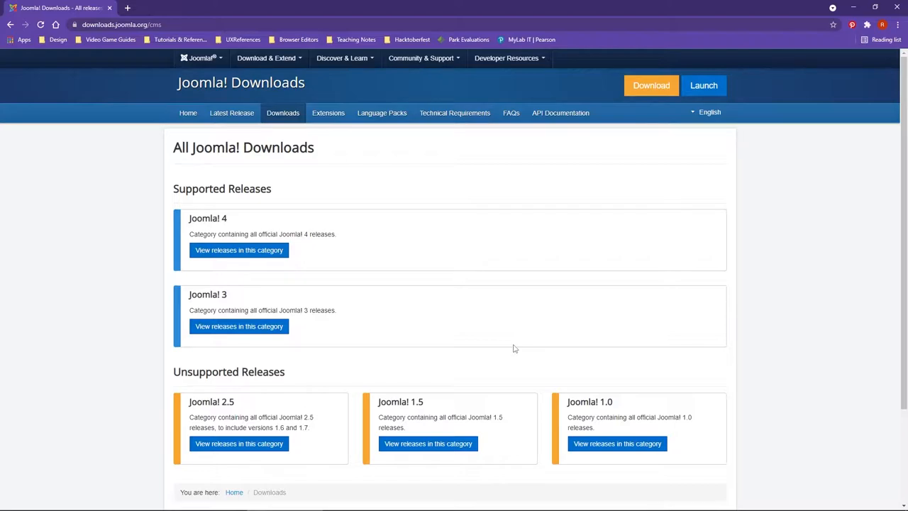
pyautogui.moveTo(511, 346)
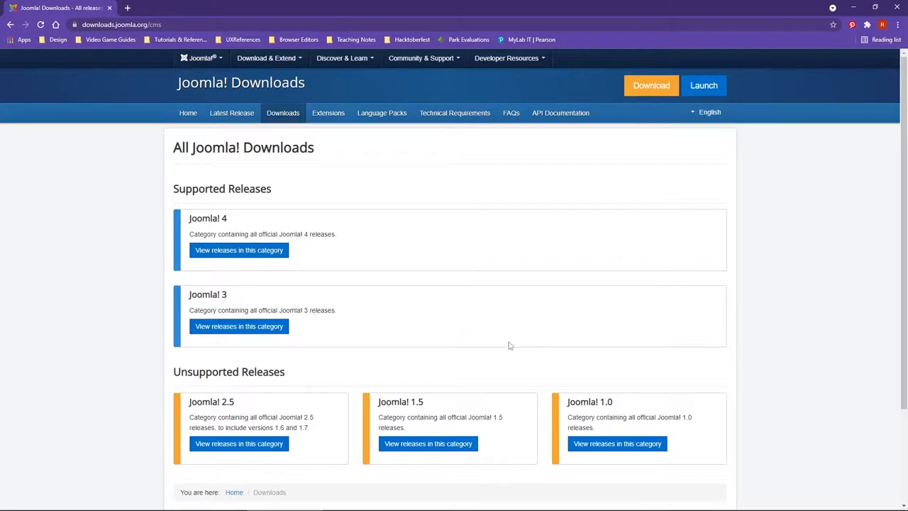
pyautogui.moveTo(174, 312)
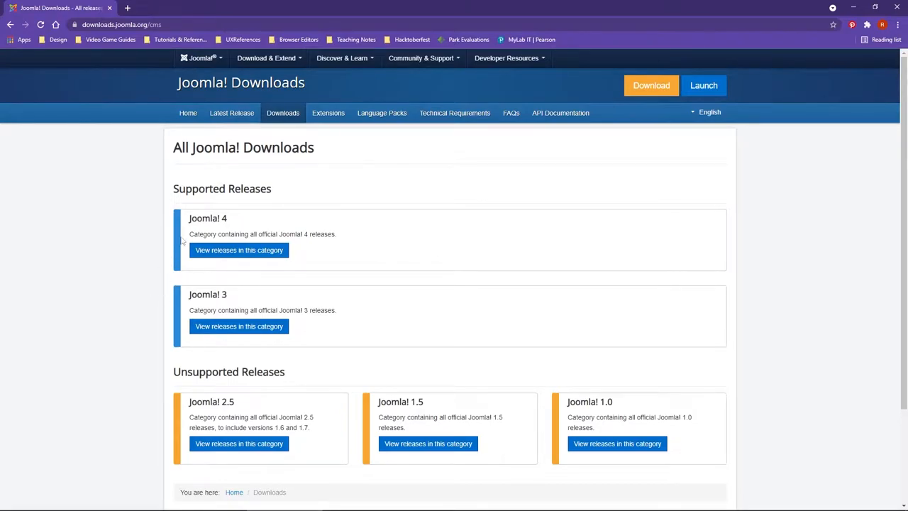
pyautogui.moveTo(191, 231)
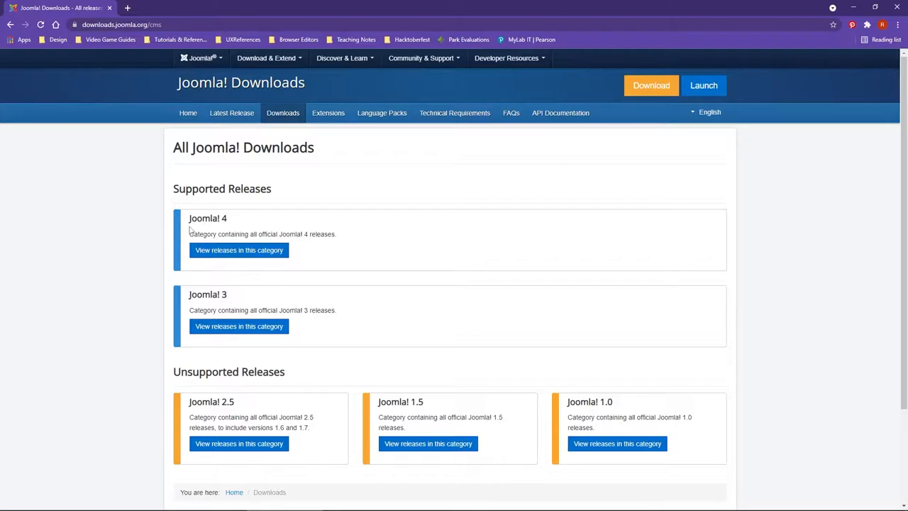
pyautogui.moveTo(218, 311)
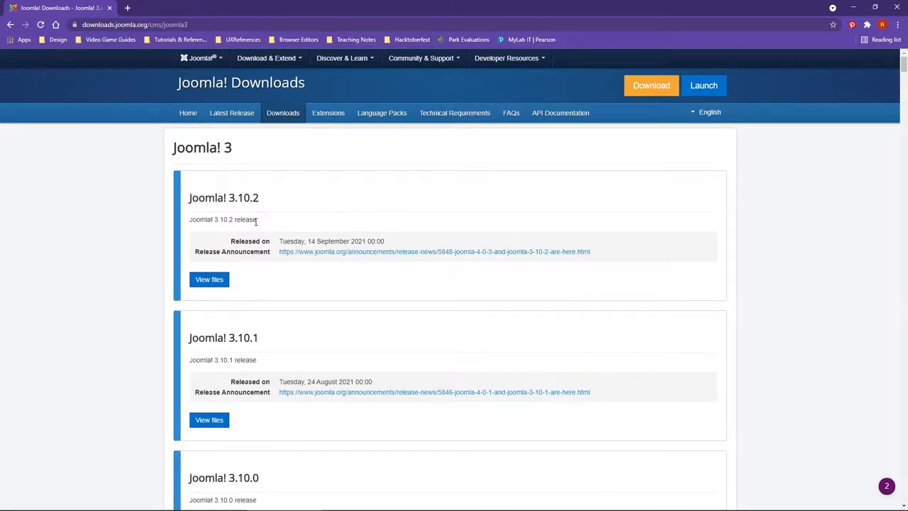
pyautogui.moveTo(297, 242)
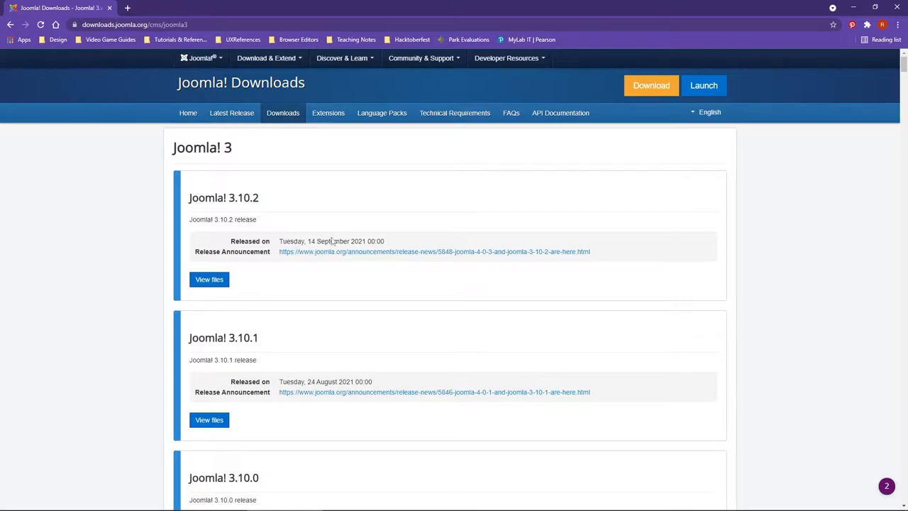
pyautogui.moveTo(210, 278)
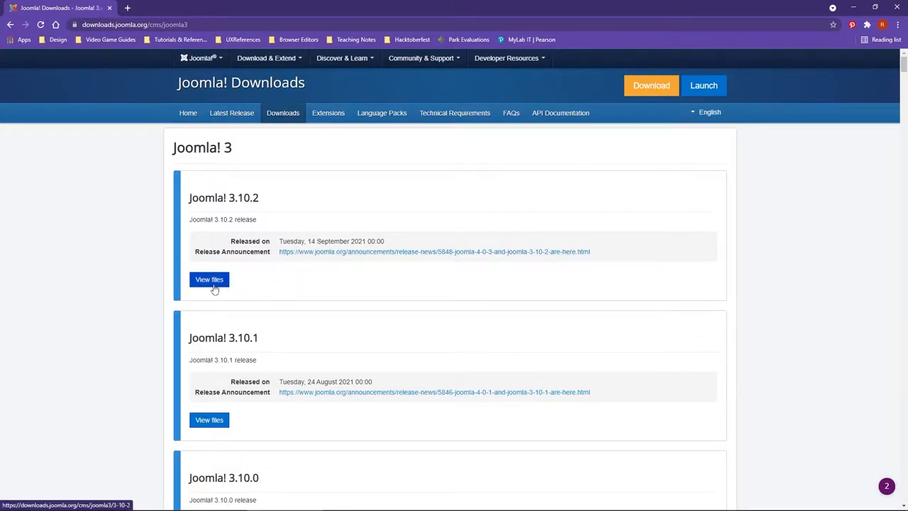
# - Download the Joomla 3.10.2 Full Package (.zip) from its files page
pyautogui.click(209, 279)
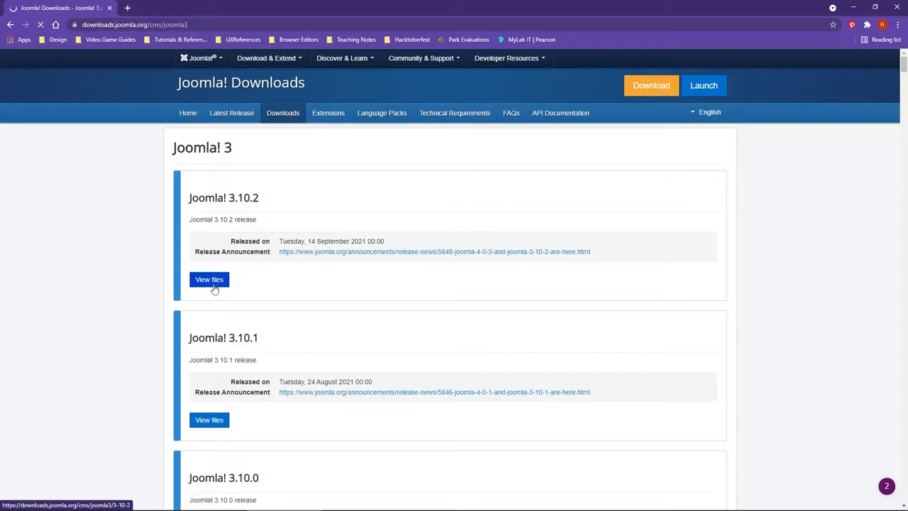
pyautogui.click(208, 278)
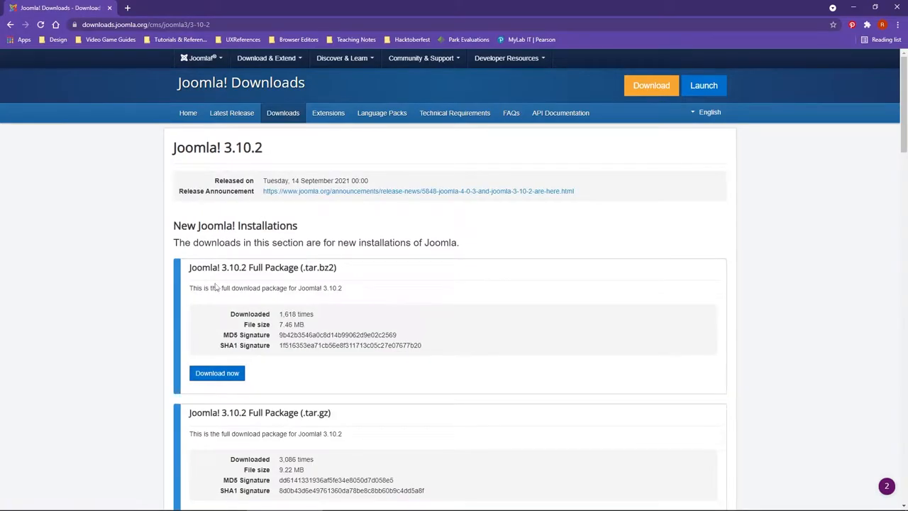
pyautogui.scroll(-3)
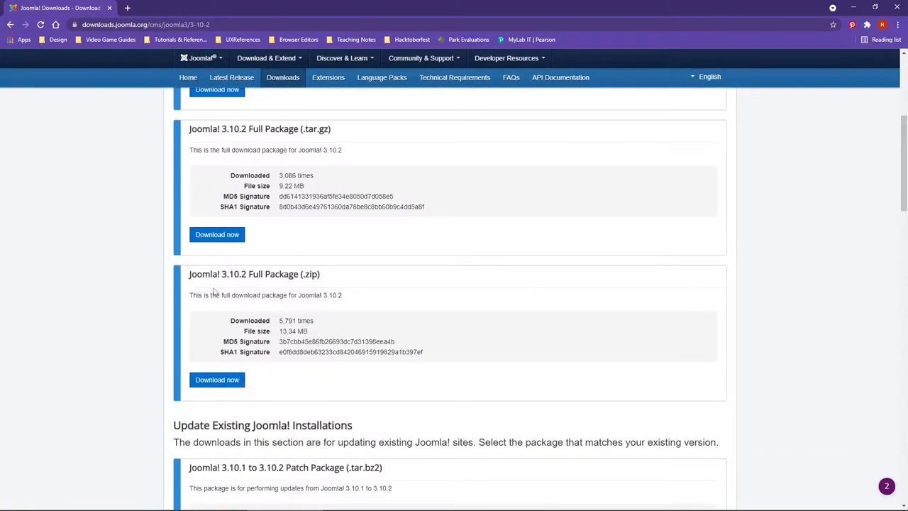
pyautogui.scroll(-3)
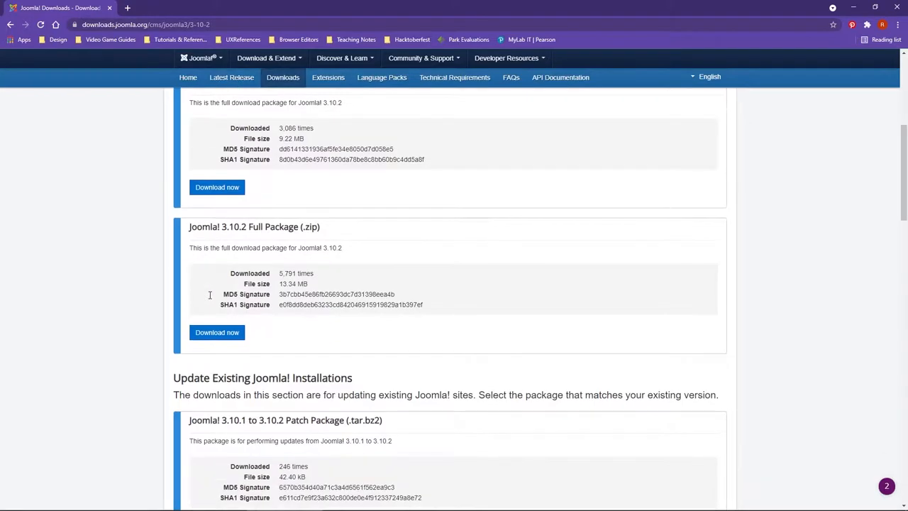
pyautogui.click(216, 332)
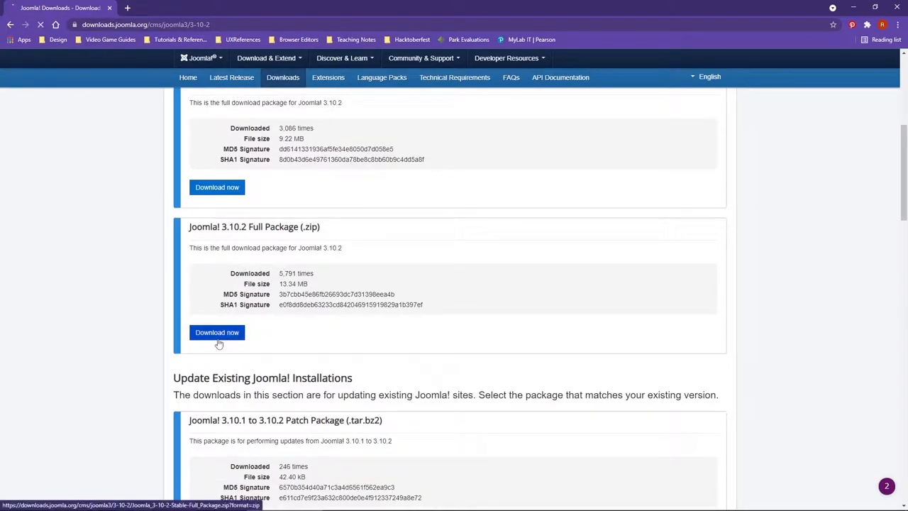
pyautogui.click(217, 332)
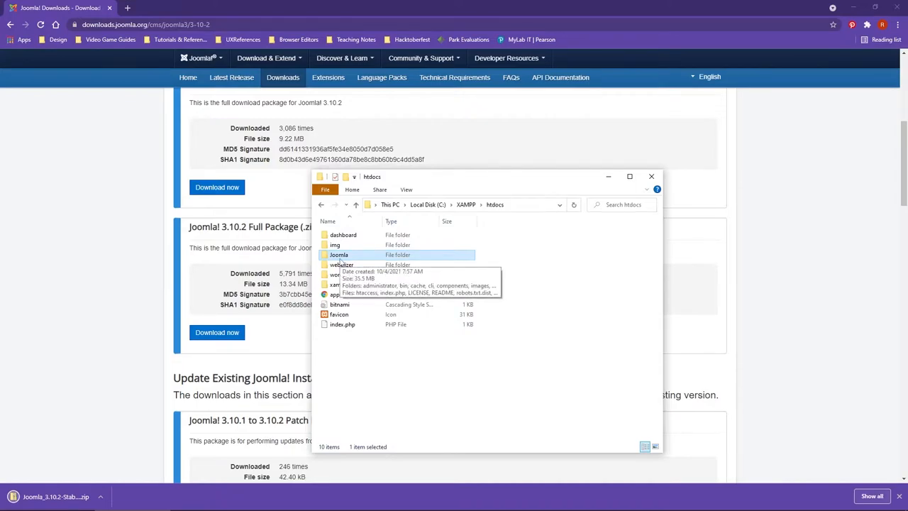
pyautogui.moveTo(495, 210)
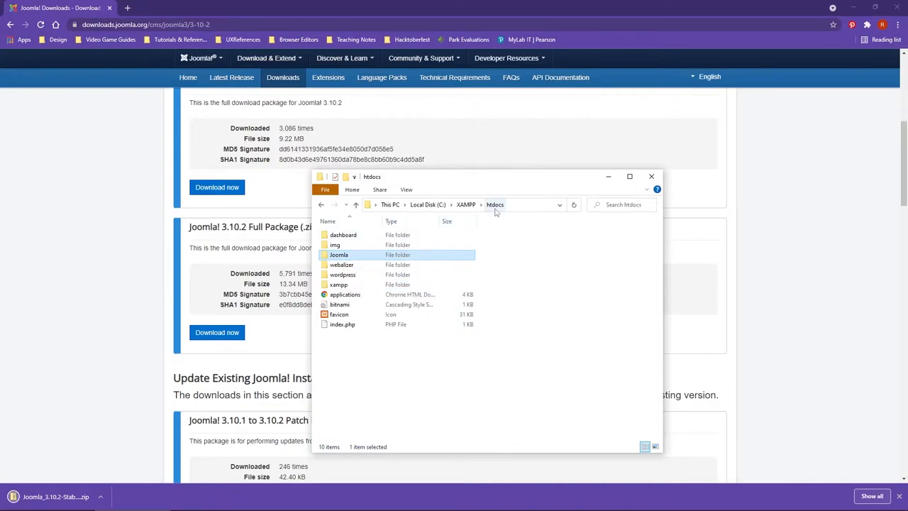
pyautogui.moveTo(362, 261)
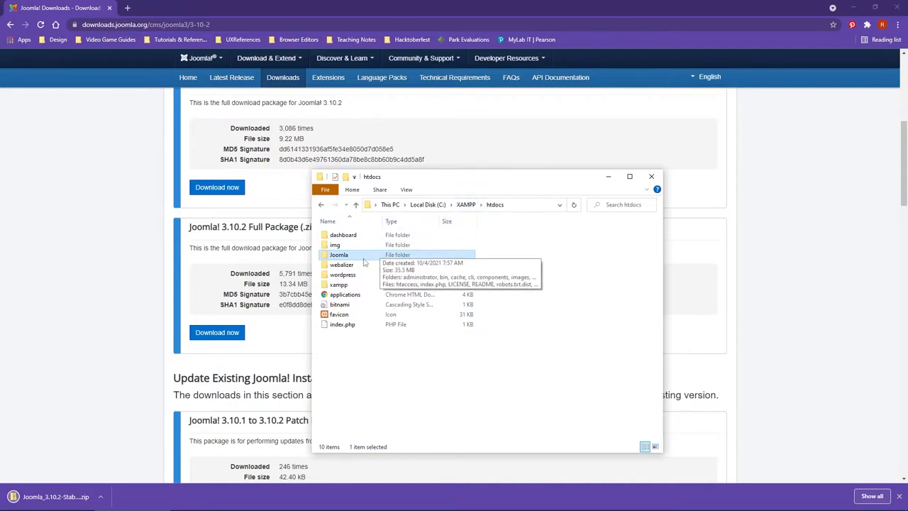
pyautogui.moveTo(343, 256)
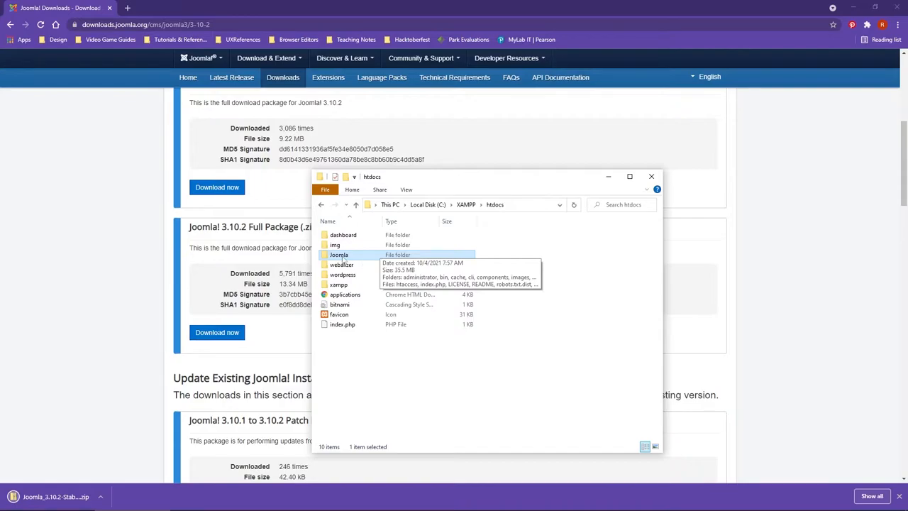
pyautogui.moveTo(343, 275)
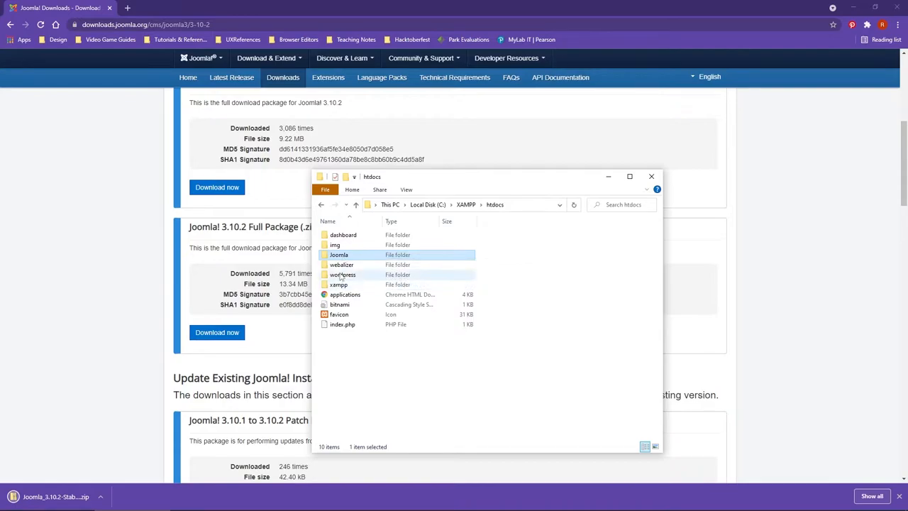
pyautogui.moveTo(343, 275)
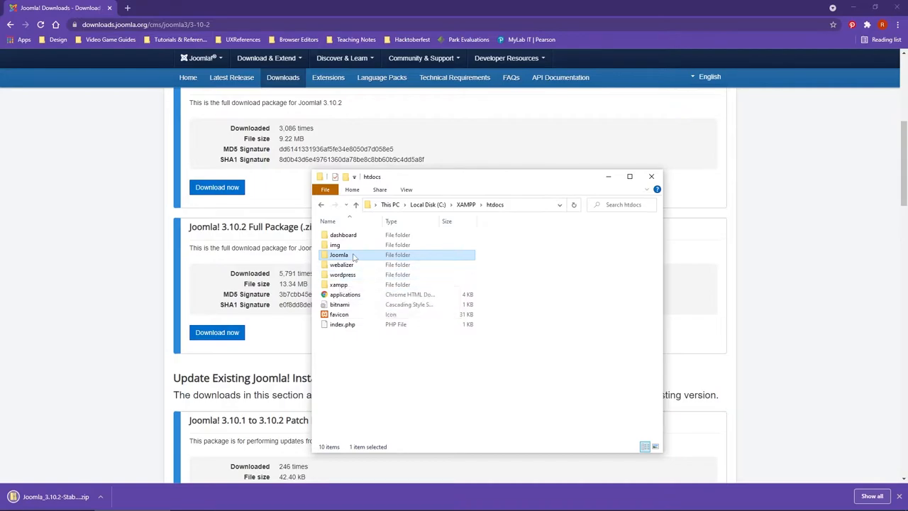
pyautogui.moveTo(338, 255)
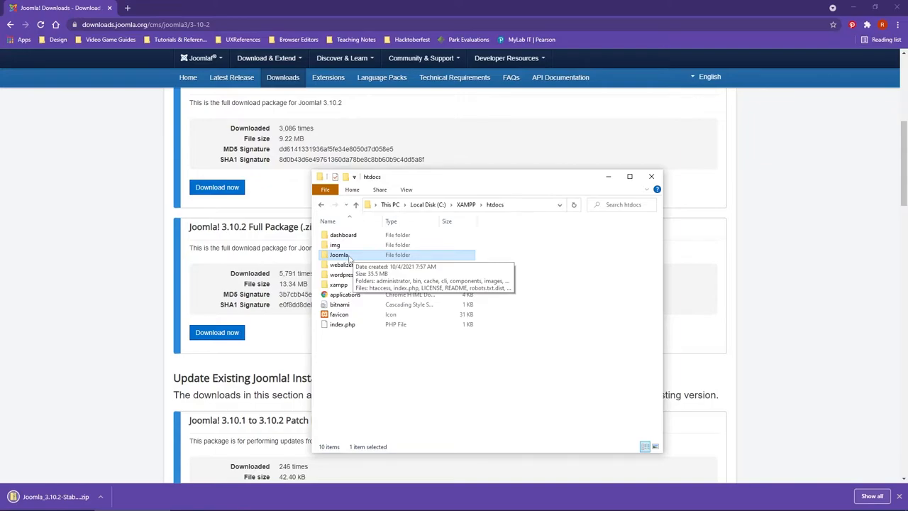
pyautogui.moveTo(823, 424)
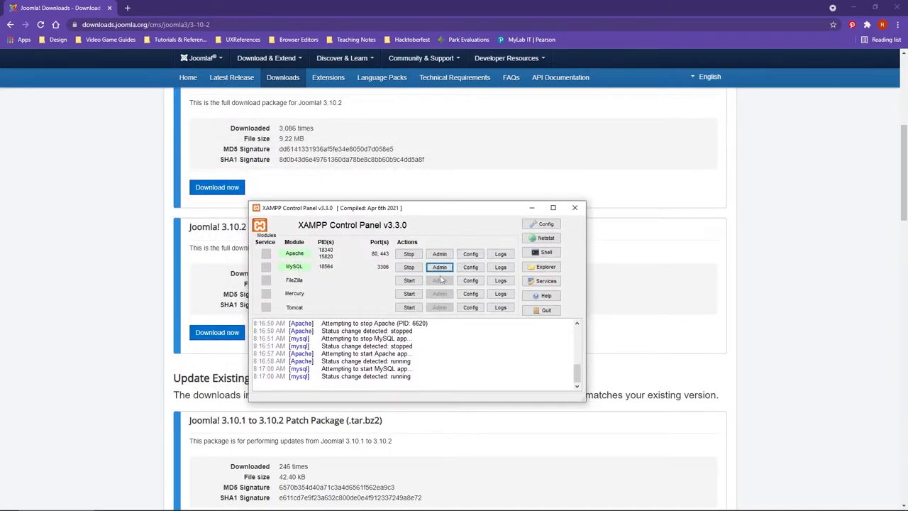
# - Launch phpMyAdmin from the MySQL Admin button
pyautogui.click(440, 267)
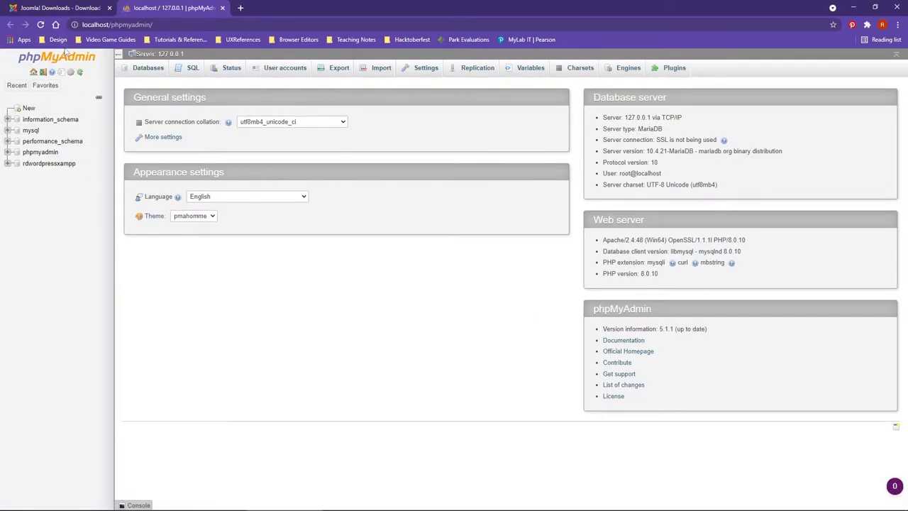
# - Create an empty database named 'joomlademo' with the default collation
pyautogui.click(46, 86)
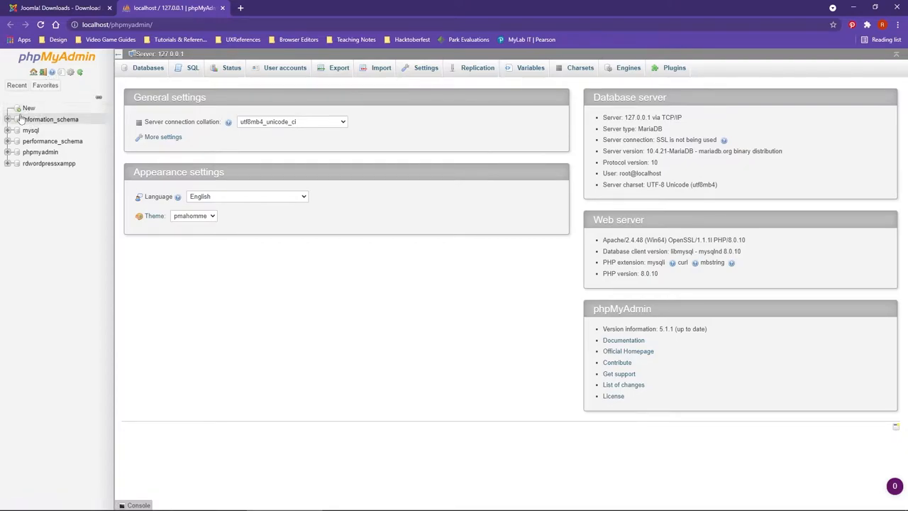
pyautogui.click(147, 68)
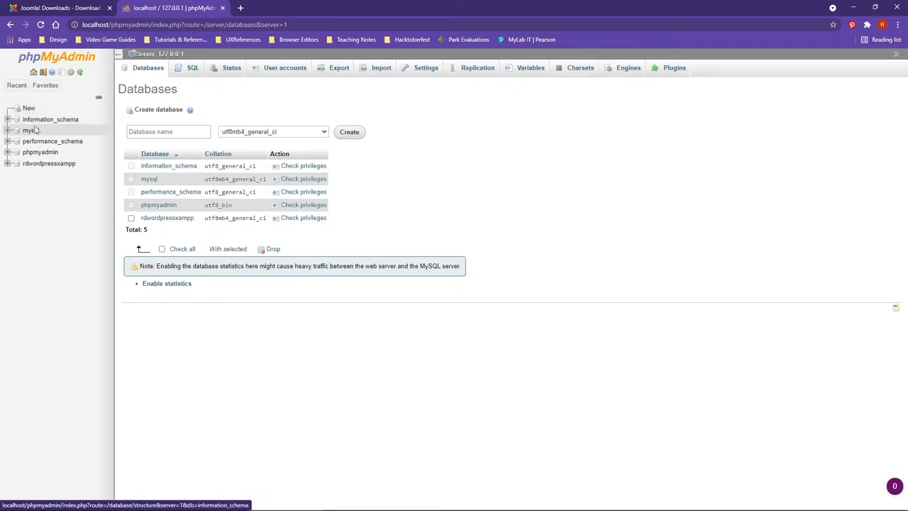
pyautogui.moveTo(48, 163)
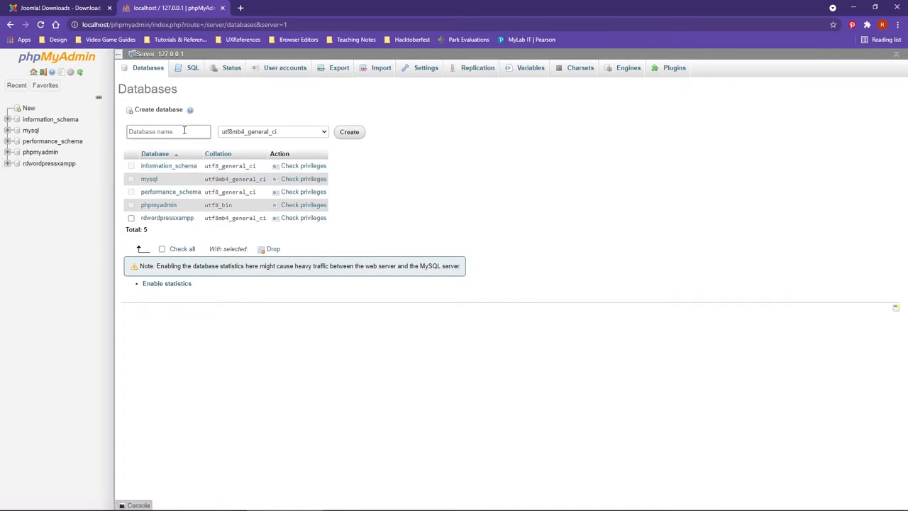
pyautogui.write('joomla')
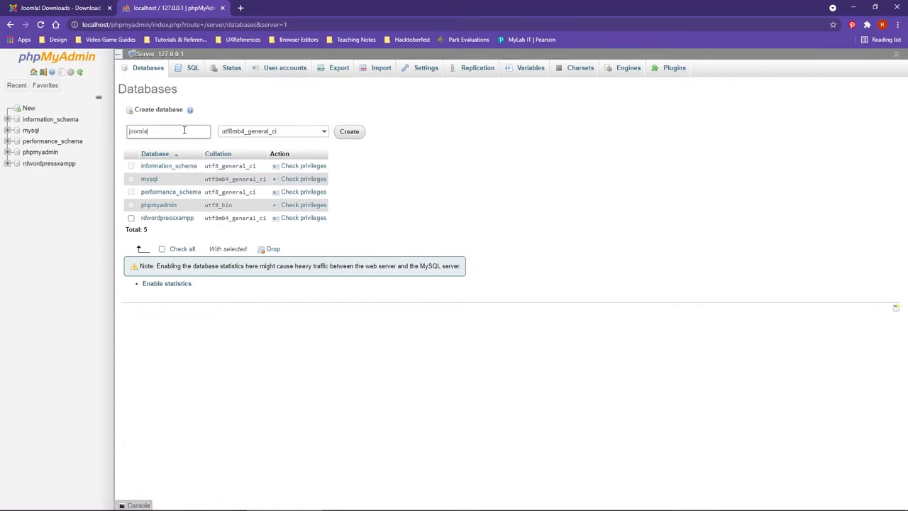
pyautogui.write('demo')
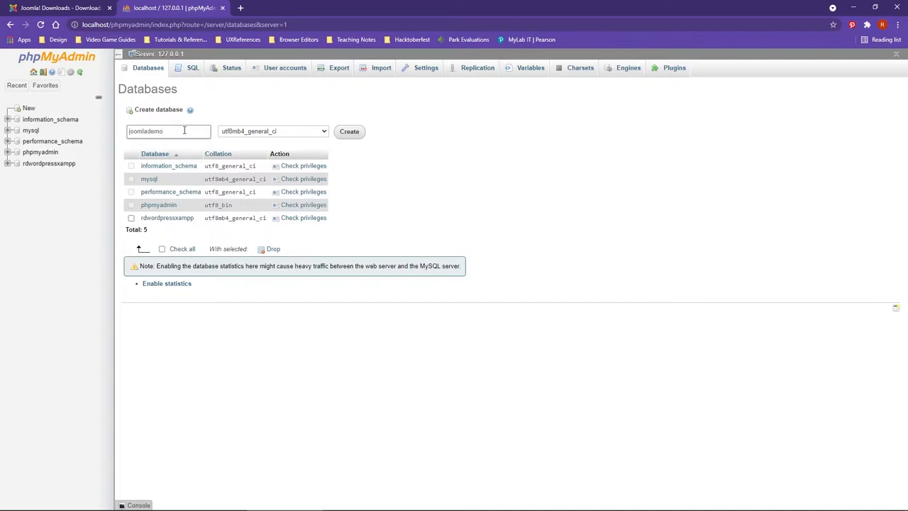
pyautogui.click(272, 131)
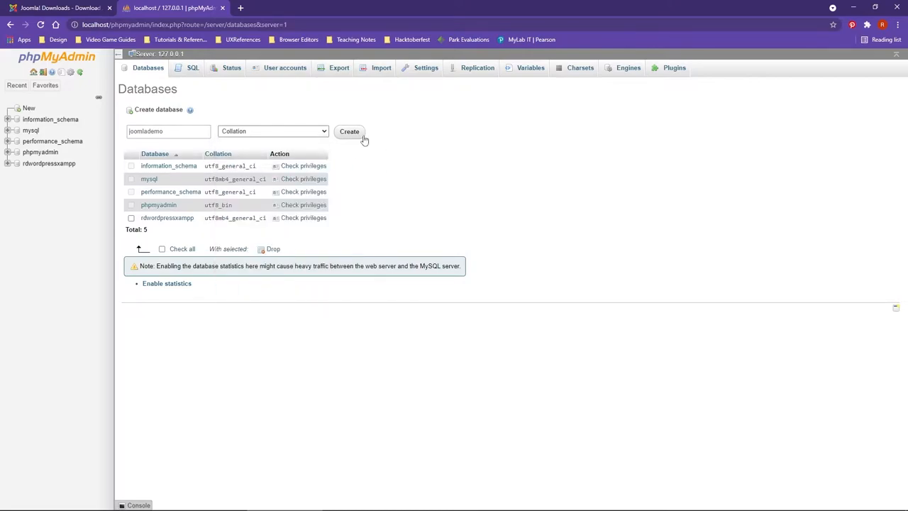
pyautogui.click(349, 130)
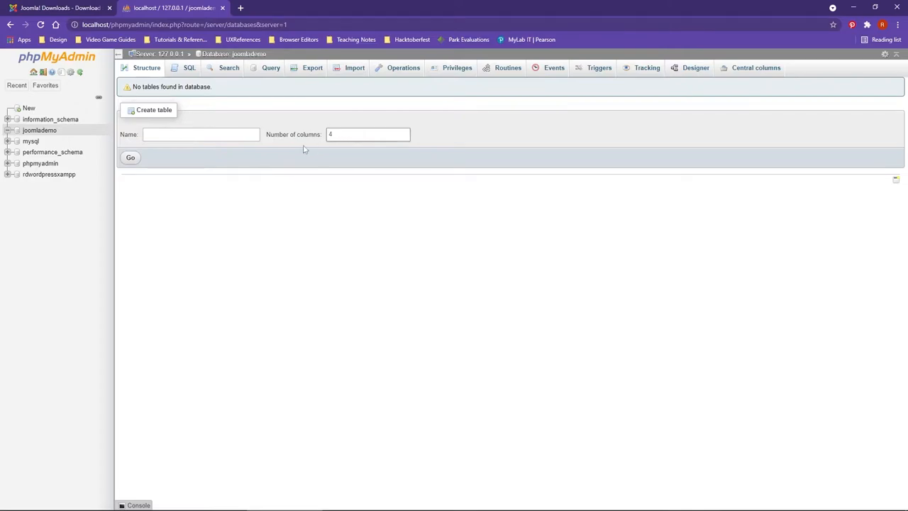
pyautogui.moveTo(40, 130)
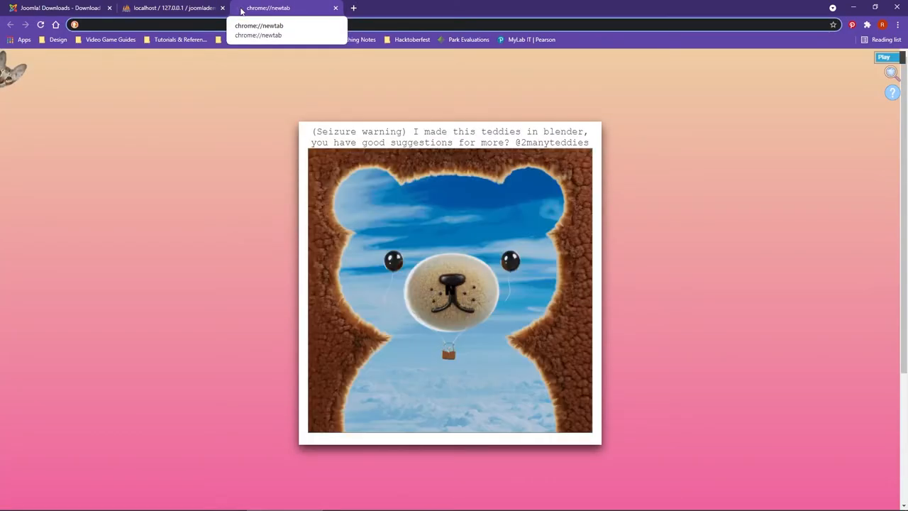
# - Load the installer at localhost/joomla in a new browser tab
pyautogui.write('localhost/wordpress/')
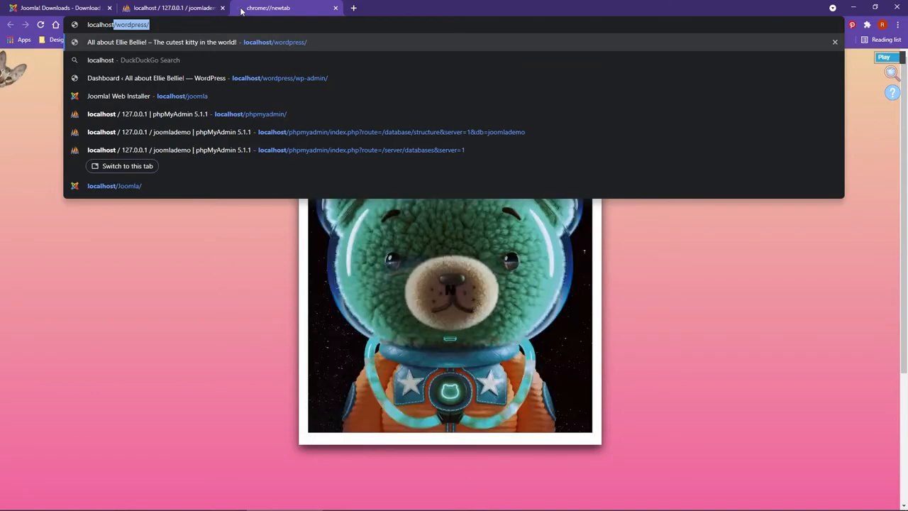
pyautogui.write('localhost/joomla/installation/index.php')
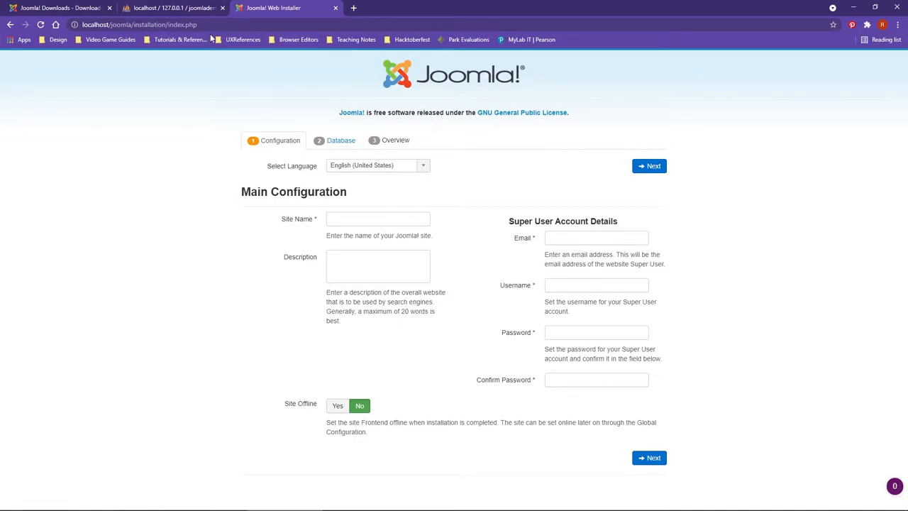
pyautogui.moveTo(446, 222)
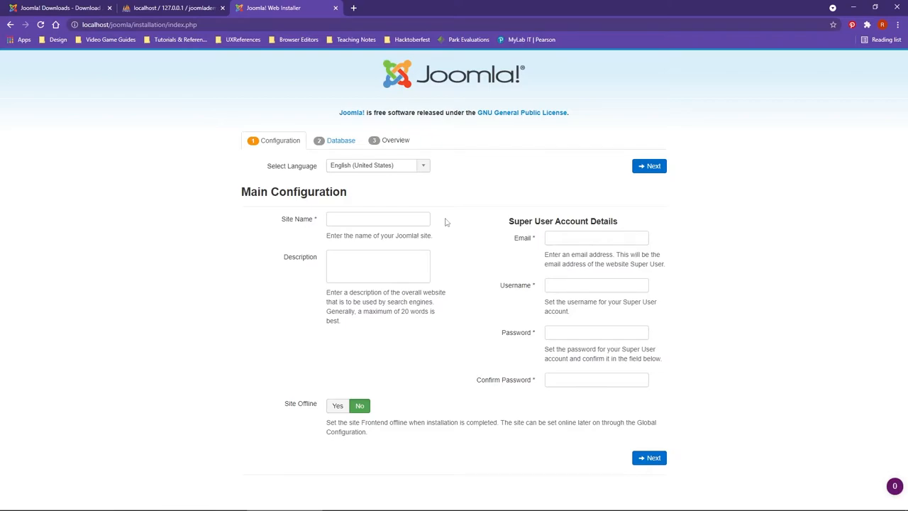
# - Enter site name 'All about cats' and description 'Practice site to work with Joomla'
pyautogui.click(378, 218)
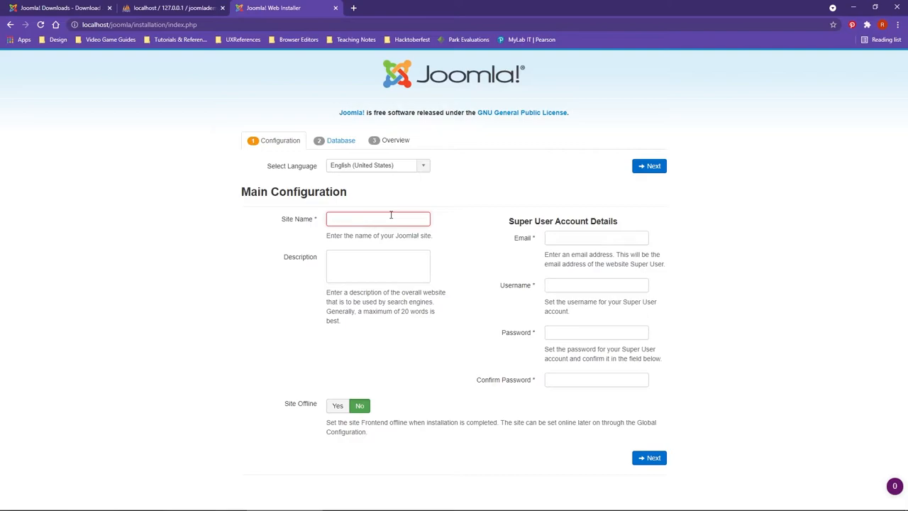
pyautogui.write('All about')
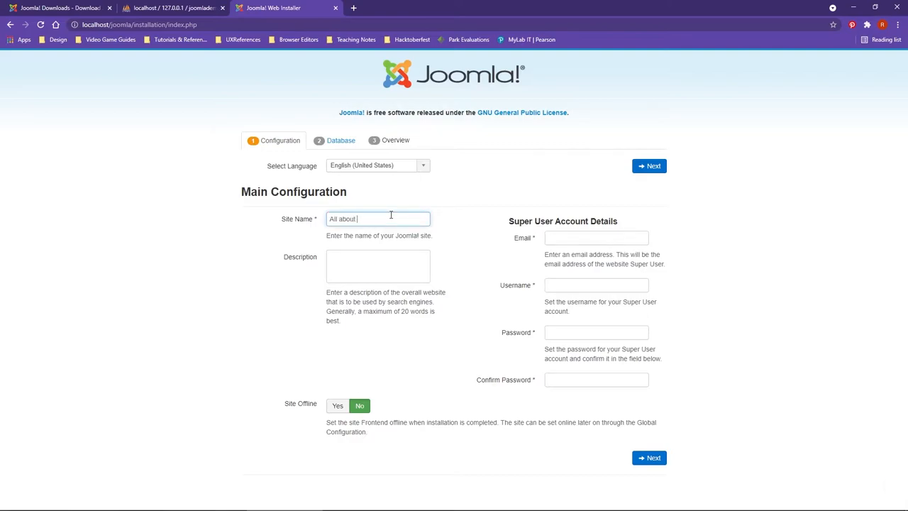
pyautogui.write('cats')
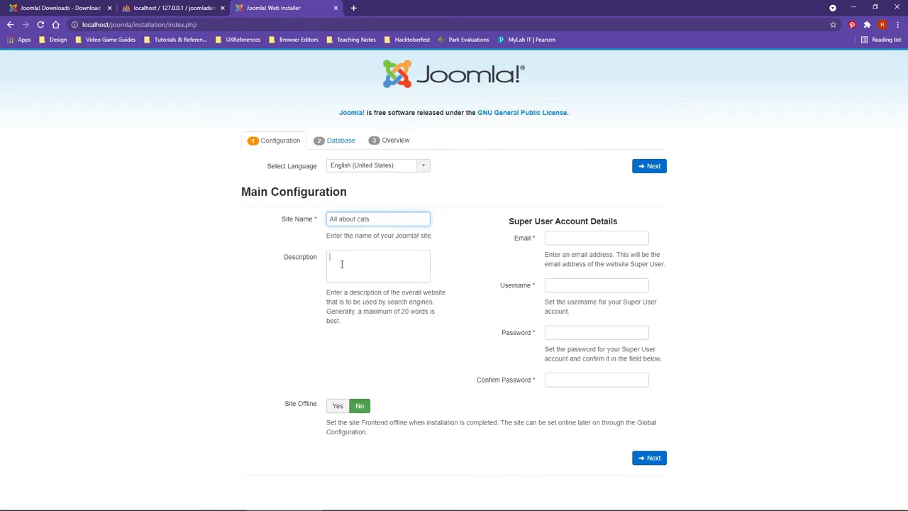
pyautogui.click(378, 266)
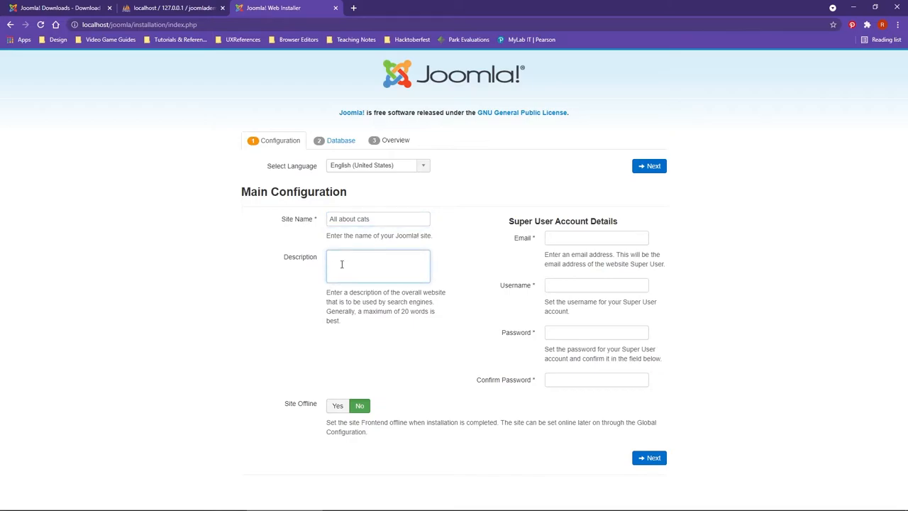
pyautogui.write('Practice site')
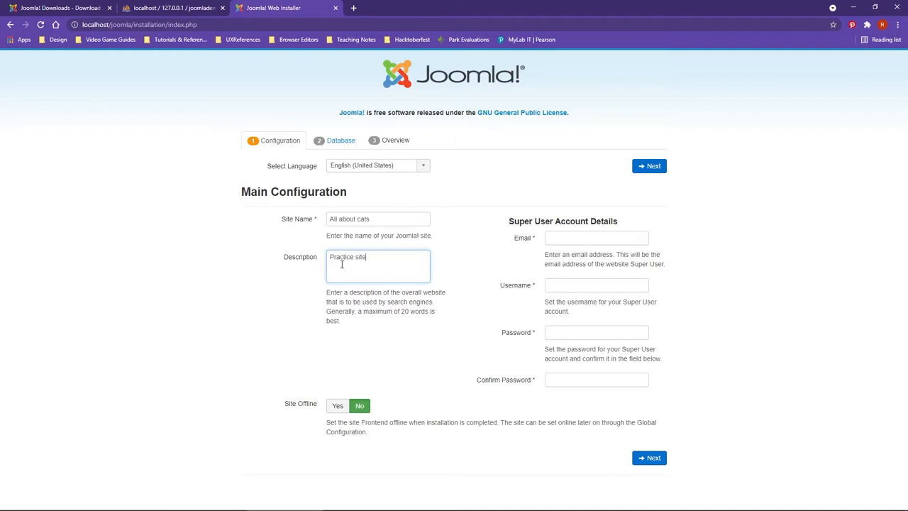
pyautogui.write('to work with Jo')
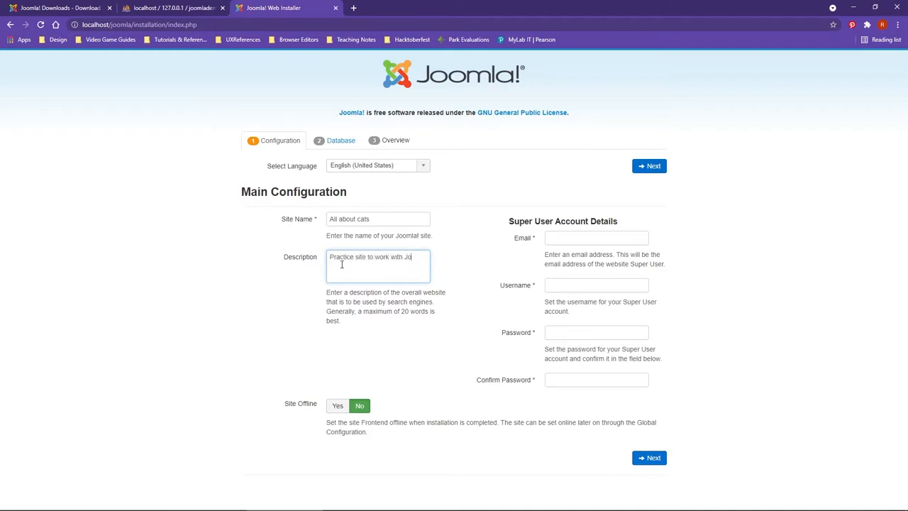
pyautogui.write('omla')
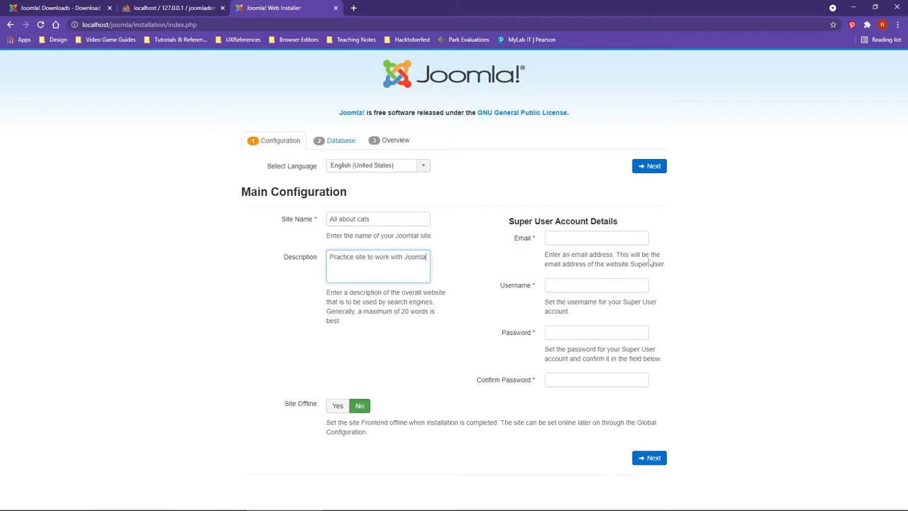
# - Enter the Super User email, username 'admin', password and confirmation
pyautogui.click(596, 239)
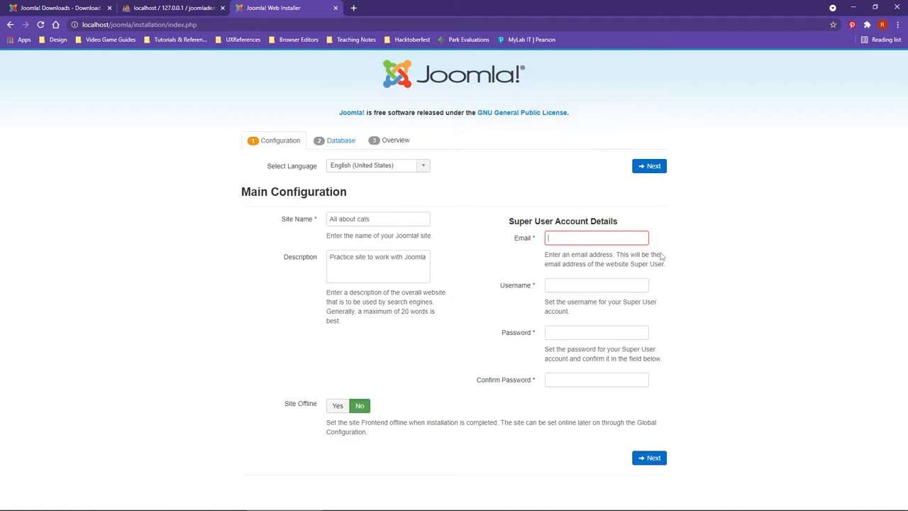
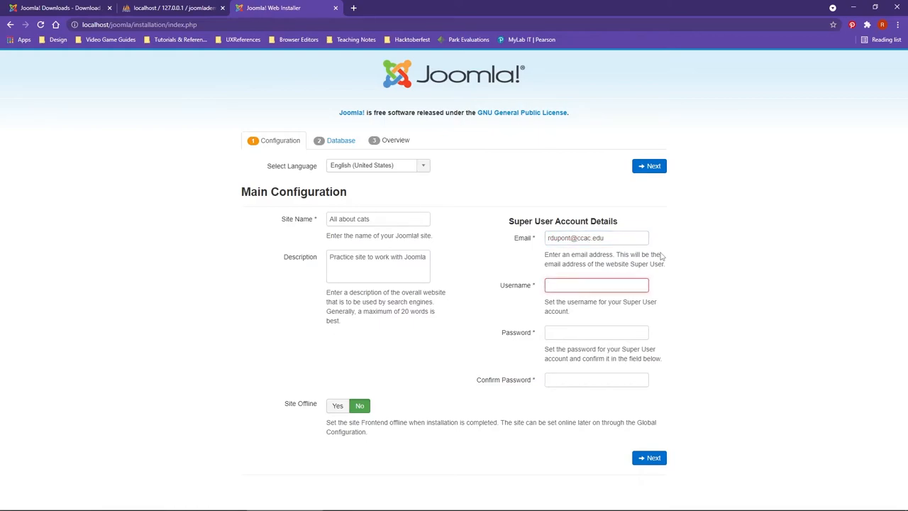
pyautogui.write('admin')
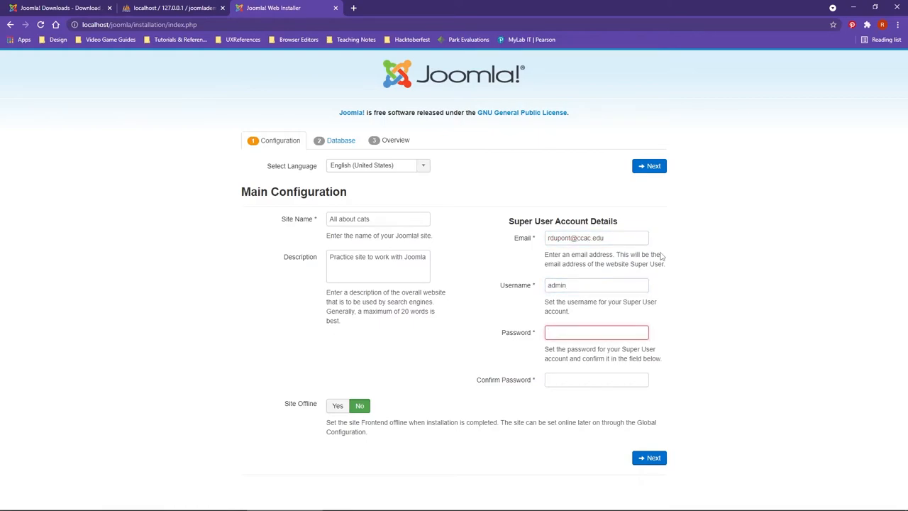
pyautogui.write('••••')
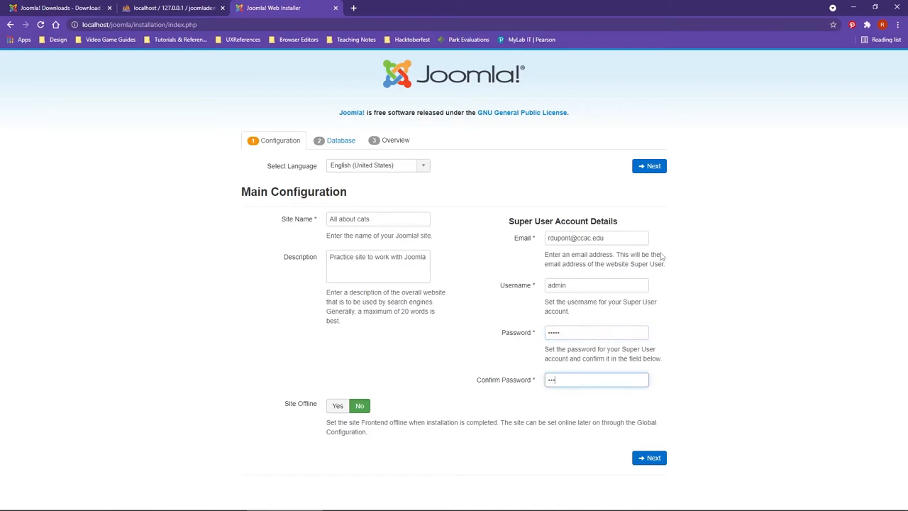
pyautogui.write('•')
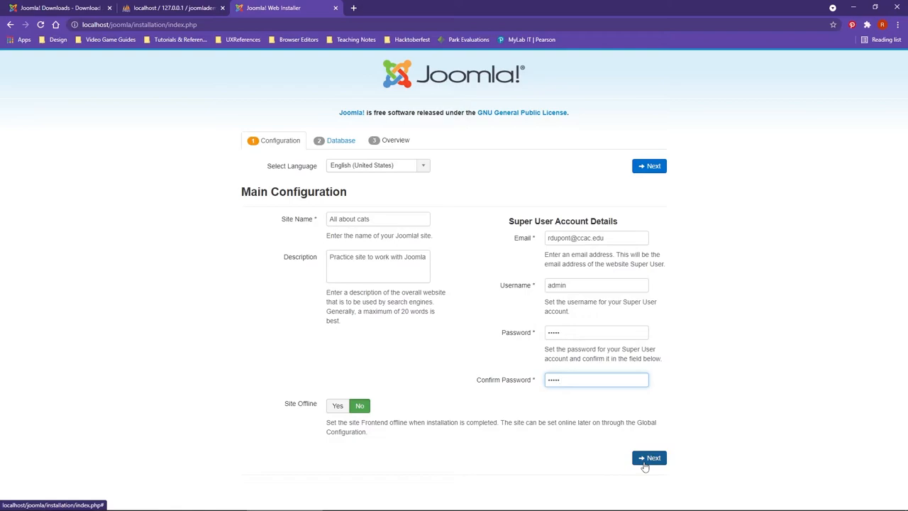
# - Advance to Database Configuration and enter username 'root'
pyautogui.click(650, 457)
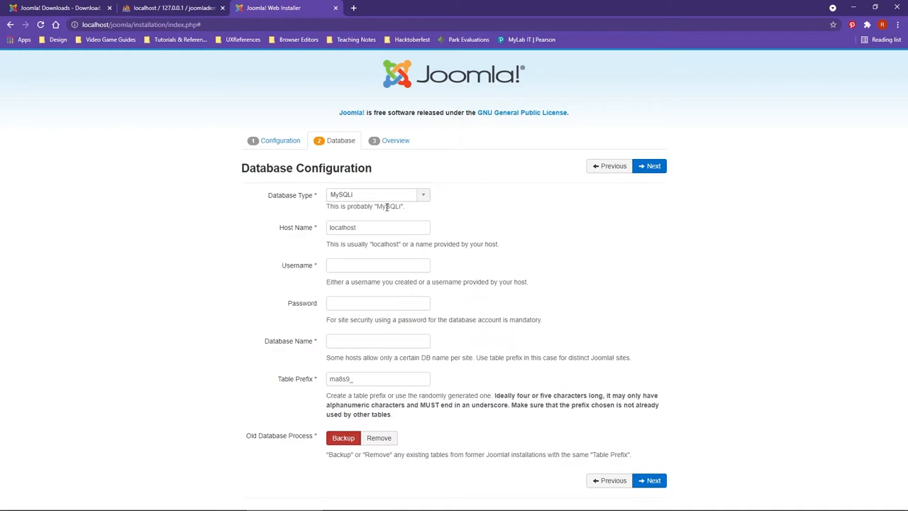
pyautogui.moveTo(386, 214)
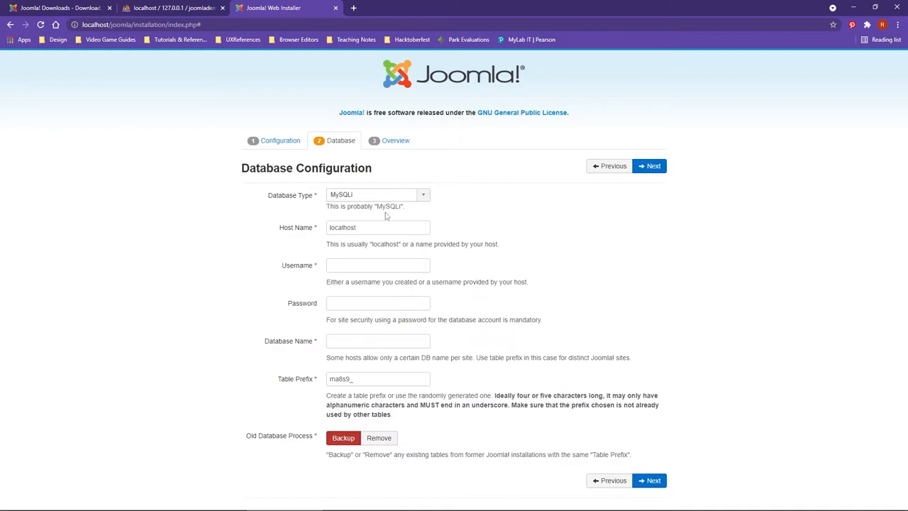
pyautogui.moveTo(99, 51)
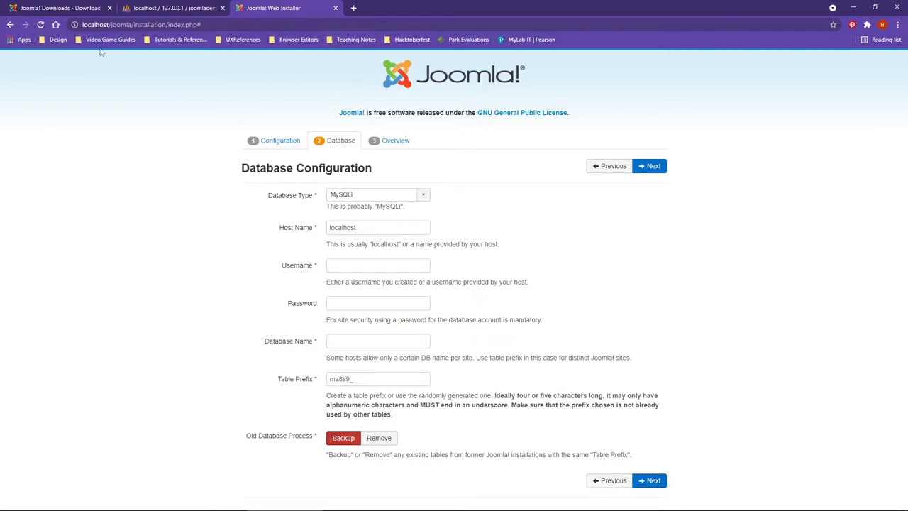
pyautogui.moveTo(119, 68)
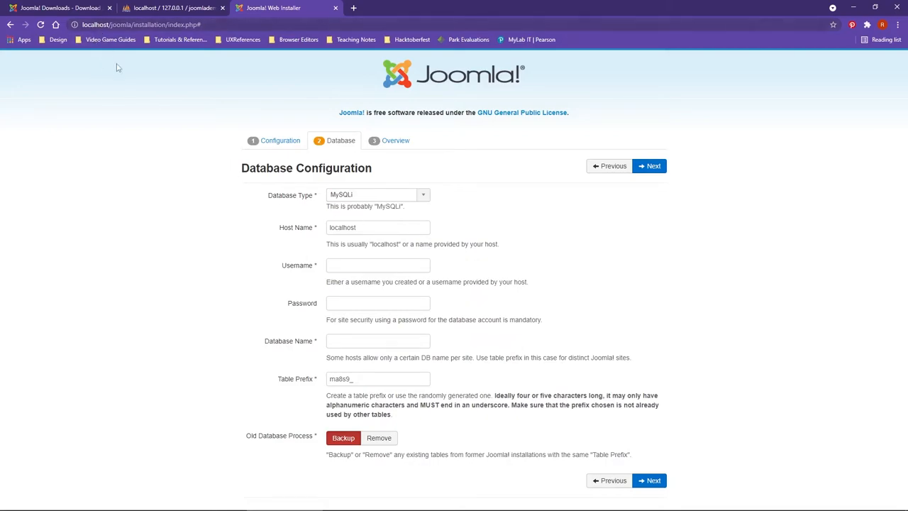
pyautogui.click(650, 165)
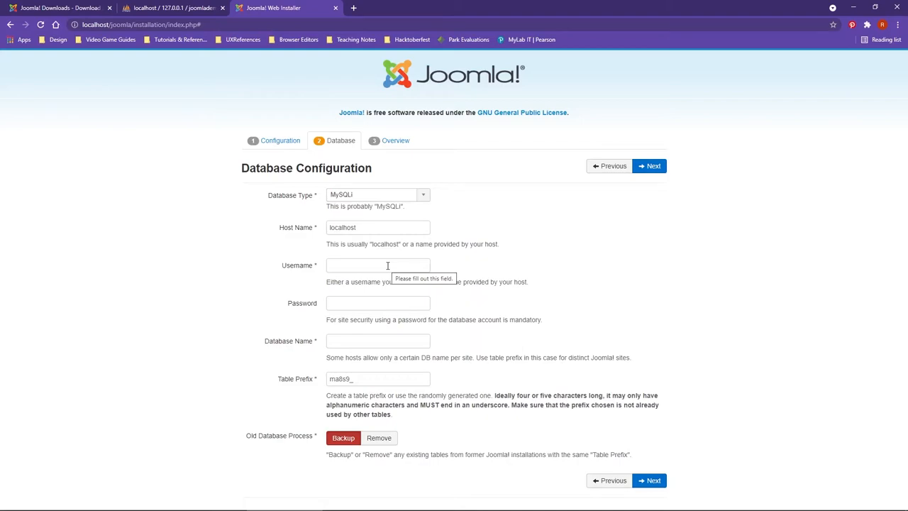
pyautogui.moveTo(281, 180)
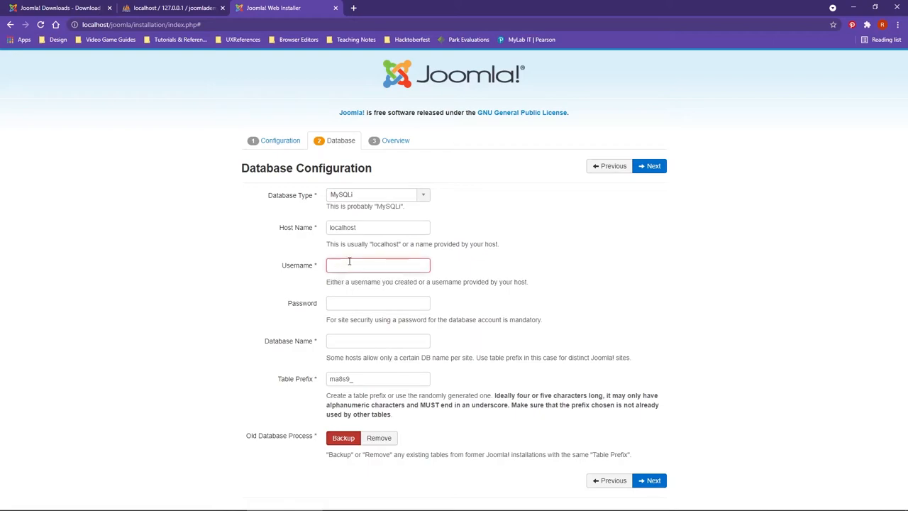
pyautogui.write('root')
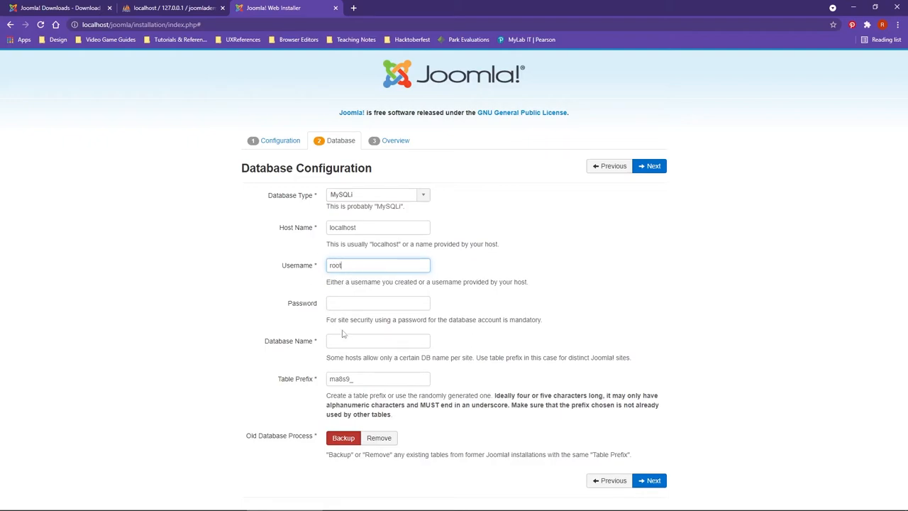
# - Check the database name in the phpMyAdmin tab and return to the installer
pyautogui.click(378, 341)
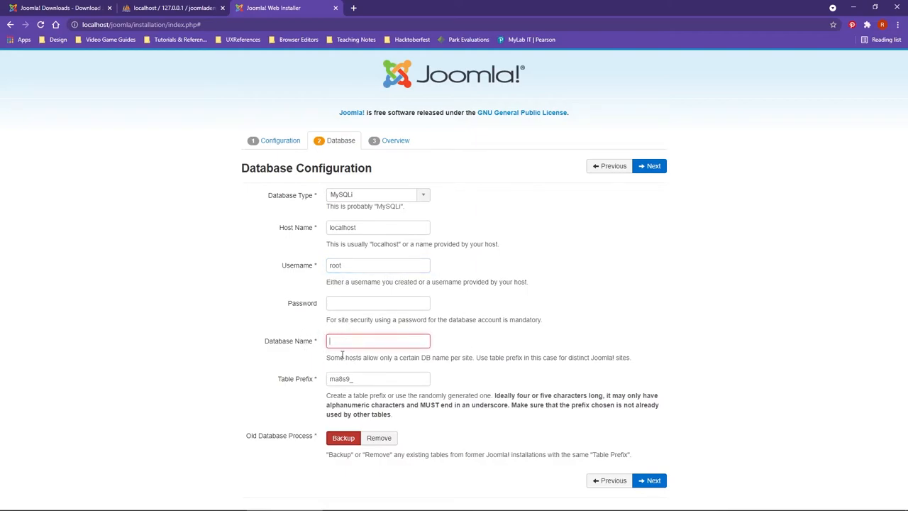
pyautogui.moveTo(216, 182)
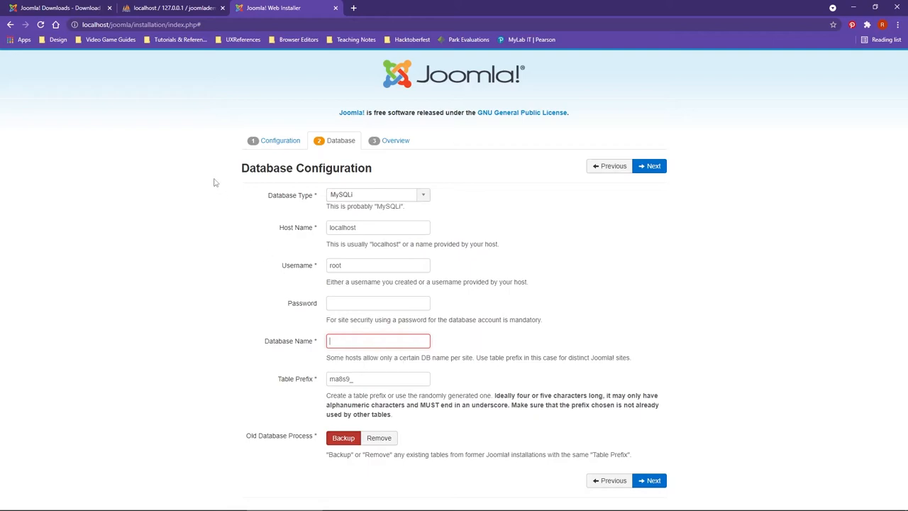
pyautogui.click(174, 9)
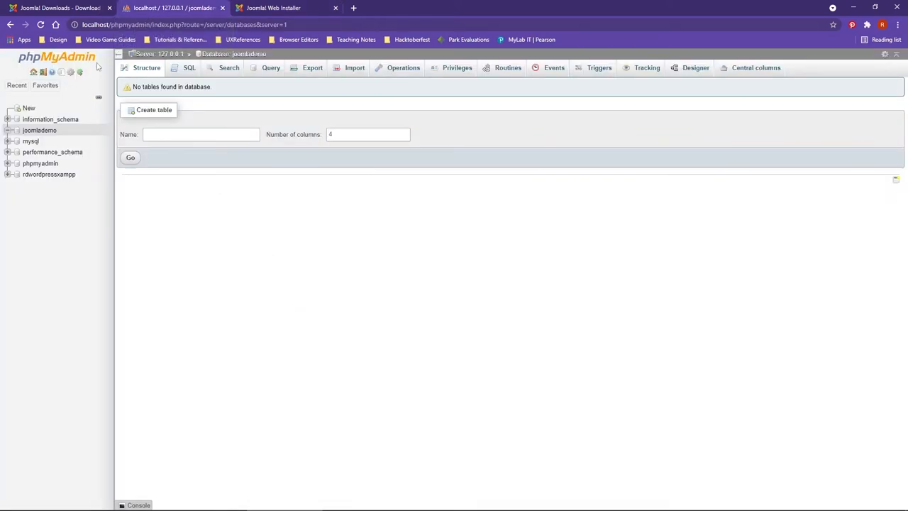
pyautogui.moveTo(39, 130)
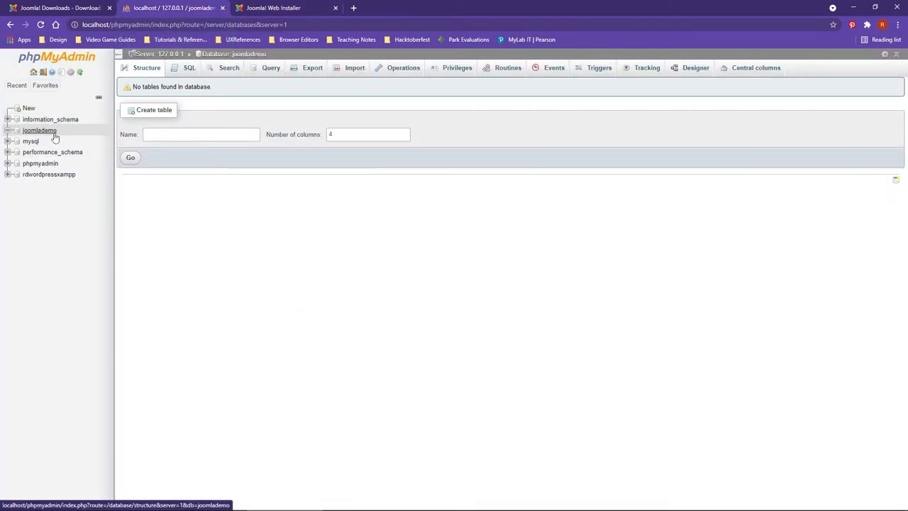
pyautogui.click(273, 8)
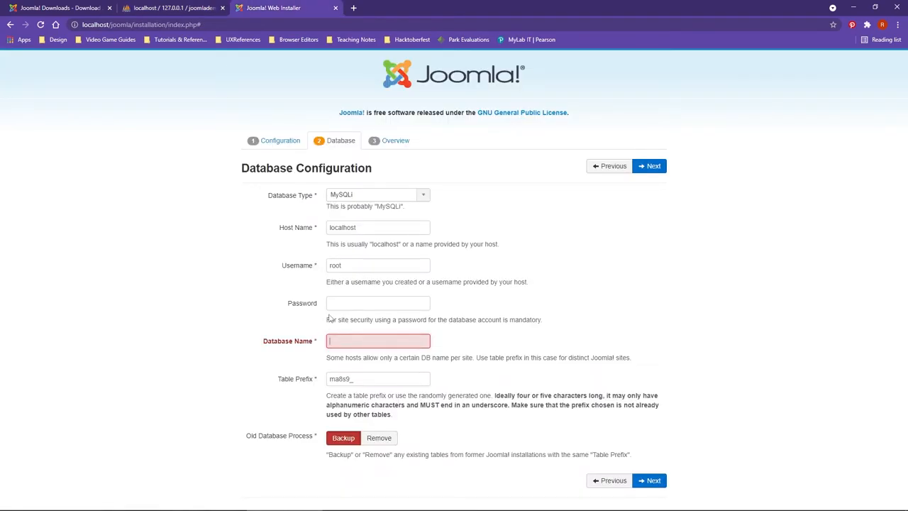
# - Enter database name 'joomlademo', leave the password empty, and continue to Finalization
pyautogui.write('joomlad')
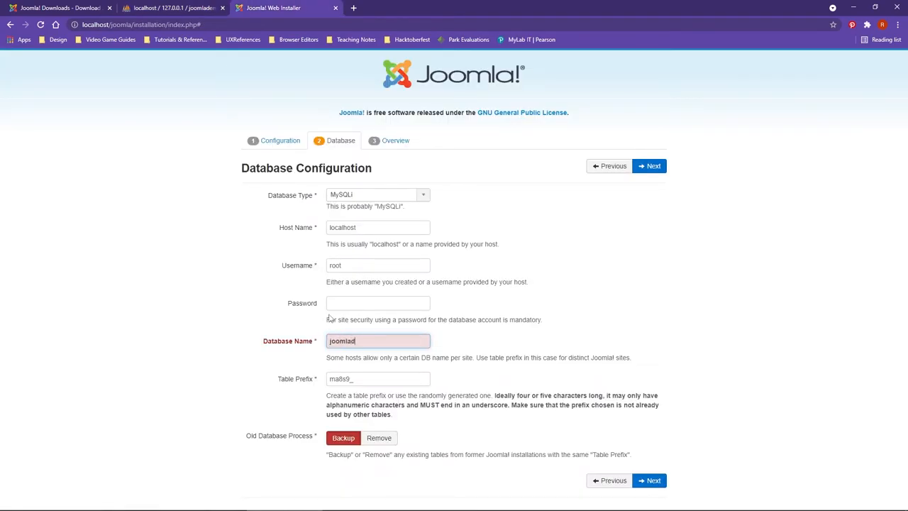
pyautogui.click(378, 303)
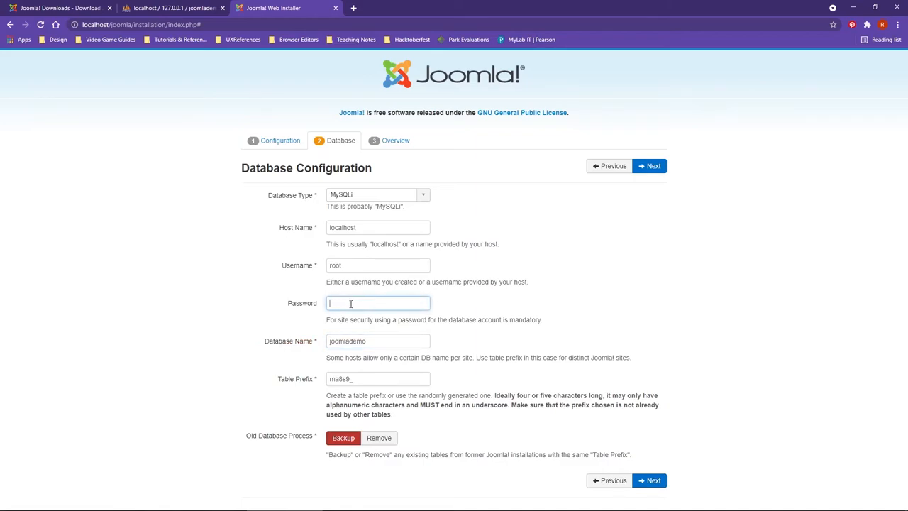
pyautogui.moveTo(648, 479)
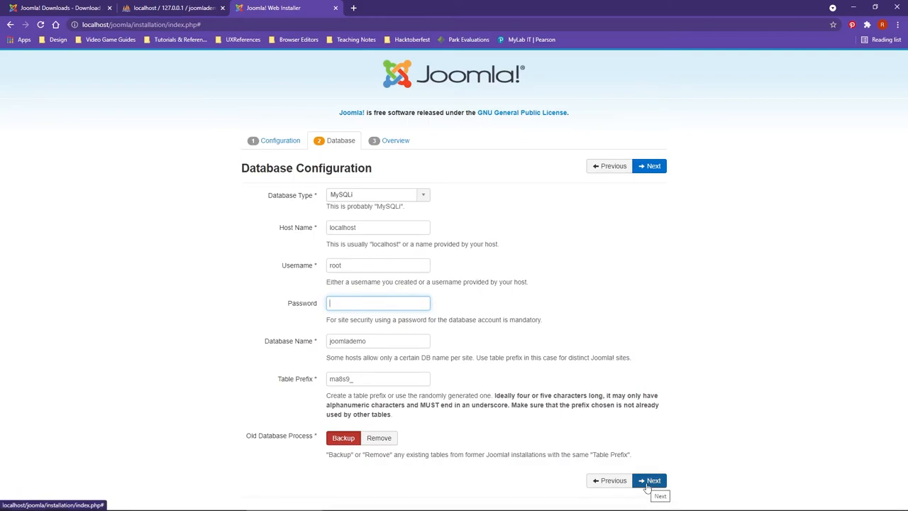
pyautogui.click(650, 480)
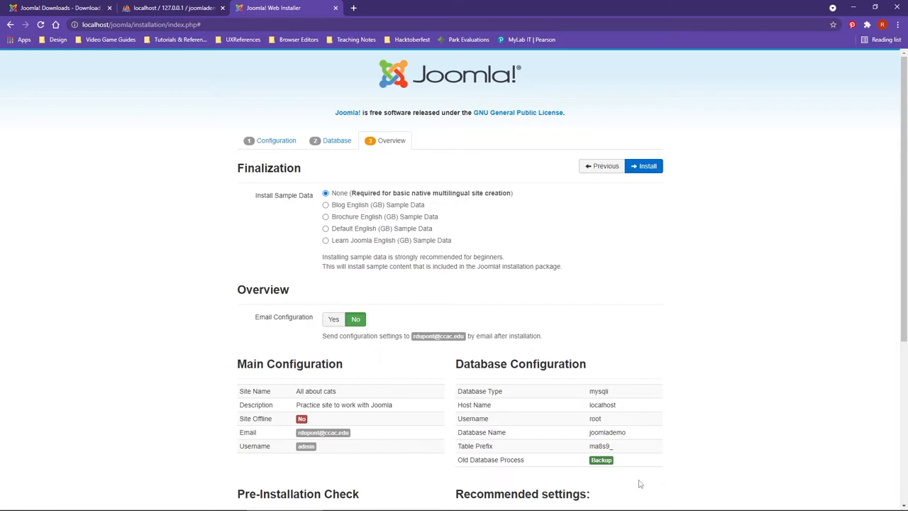
pyautogui.moveTo(387, 166)
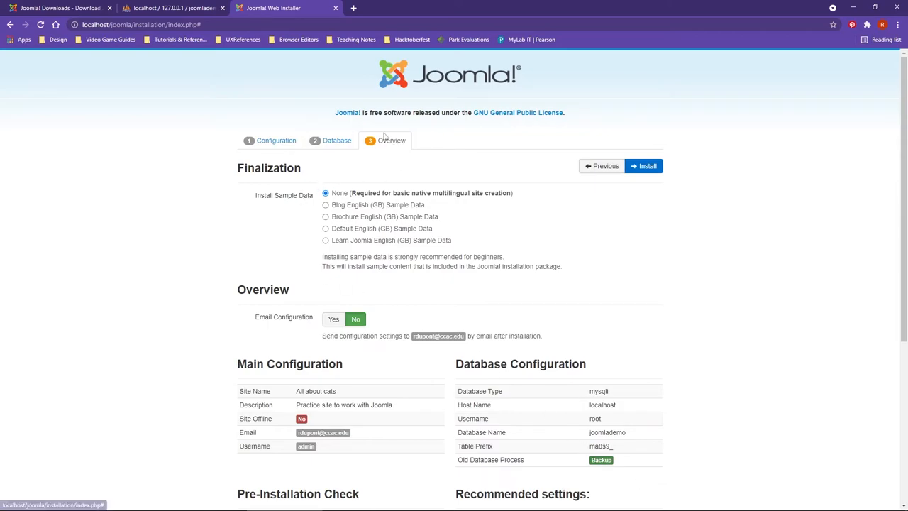
pyautogui.moveTo(318, 167)
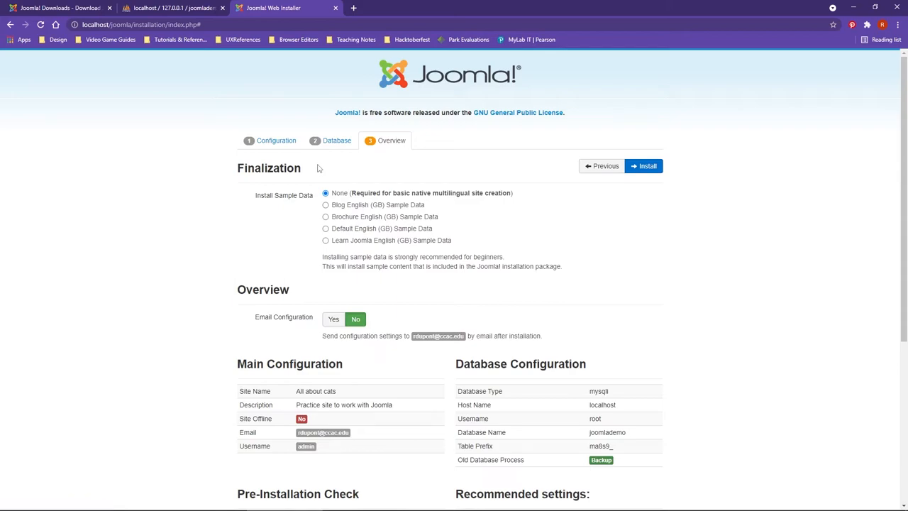
pyautogui.moveTo(298, 203)
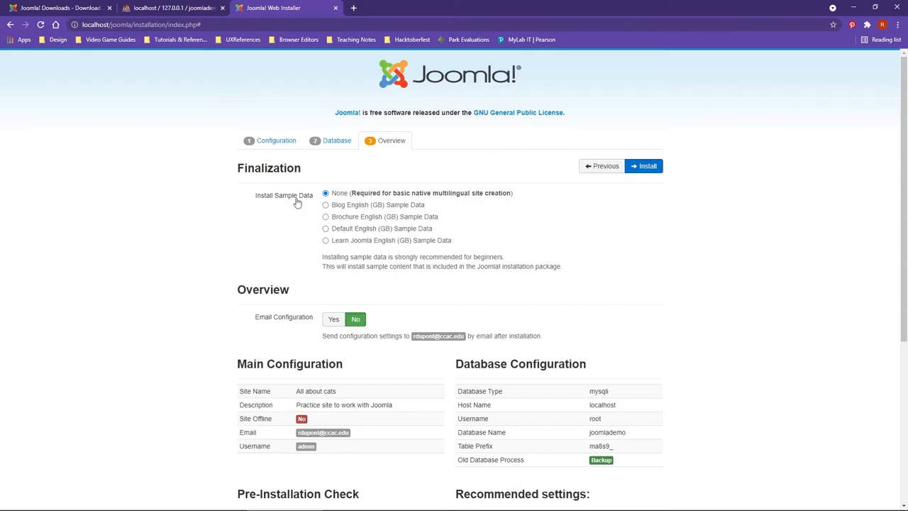
pyautogui.moveTo(321, 207)
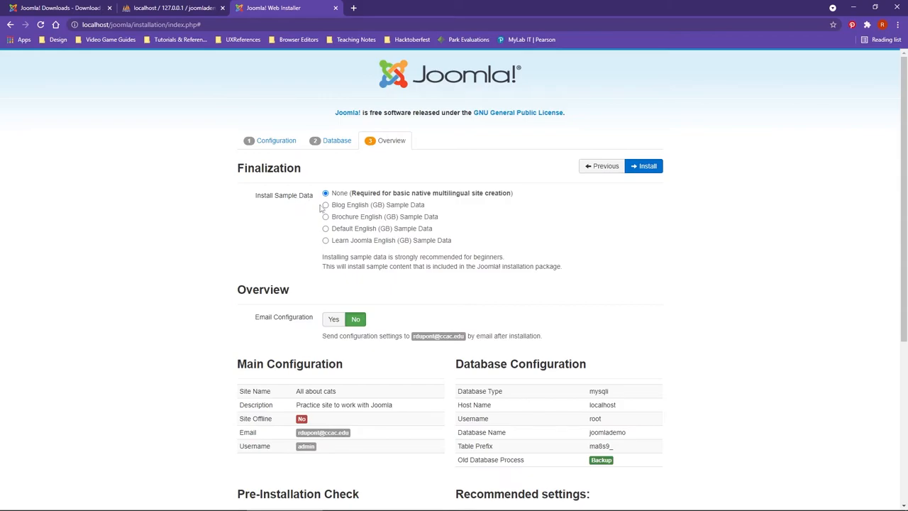
pyautogui.moveTo(340, 196)
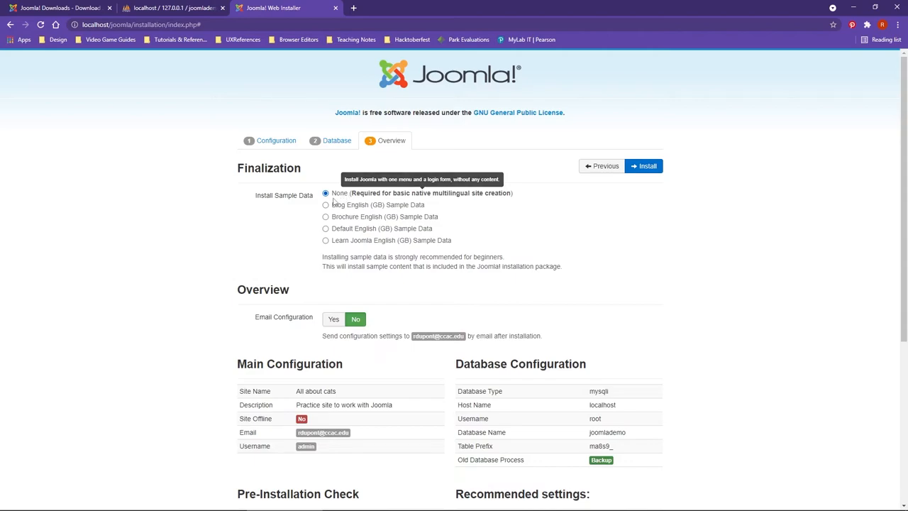
pyautogui.moveTo(337, 210)
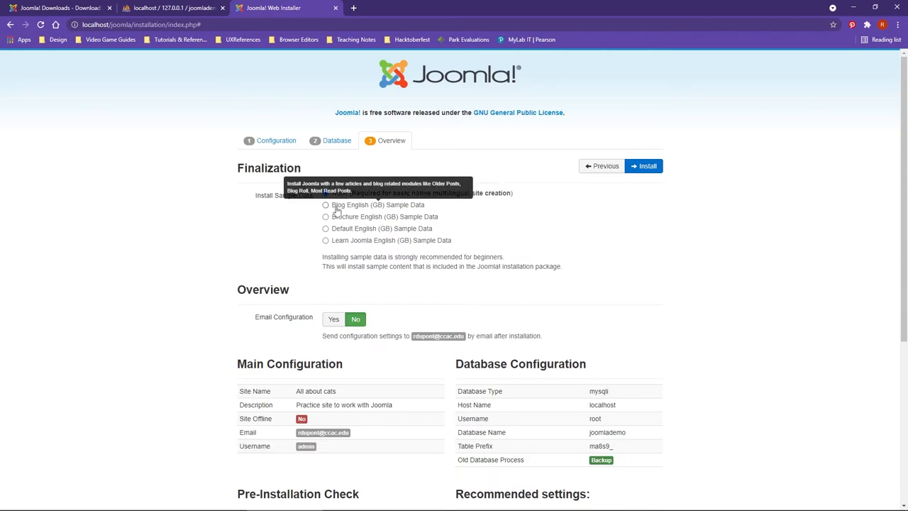
pyautogui.moveTo(338, 222)
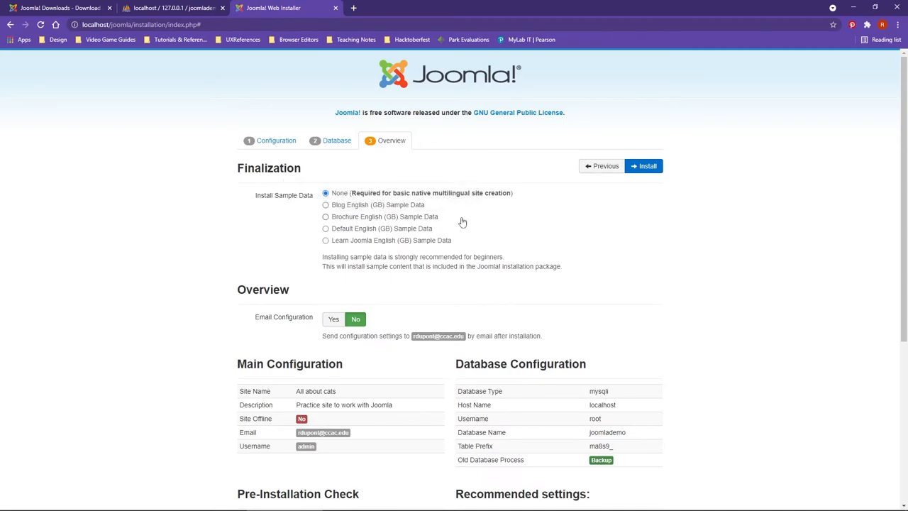
pyautogui.moveTo(362, 256)
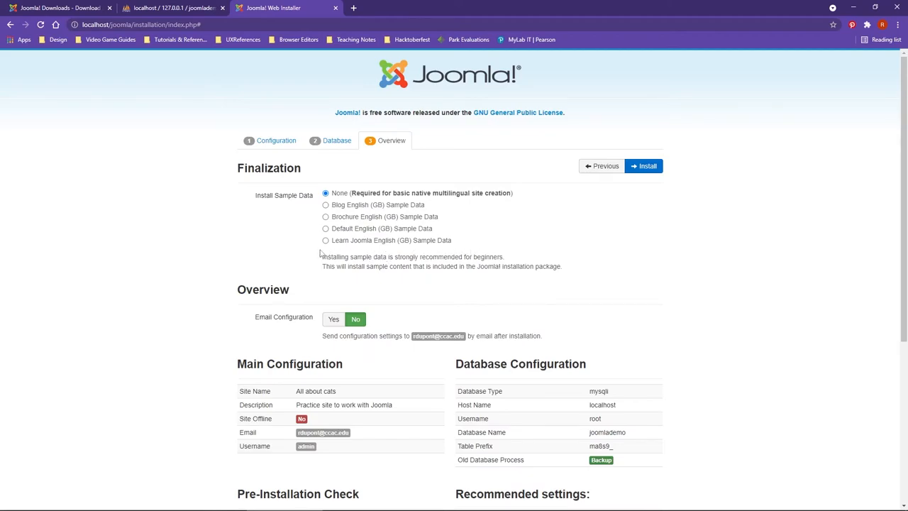
pyautogui.moveTo(375, 255)
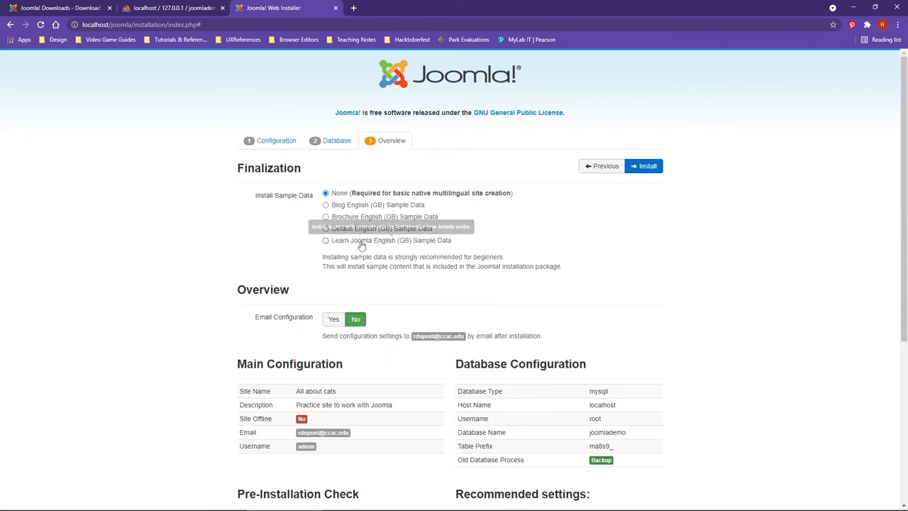
pyautogui.moveTo(362, 244)
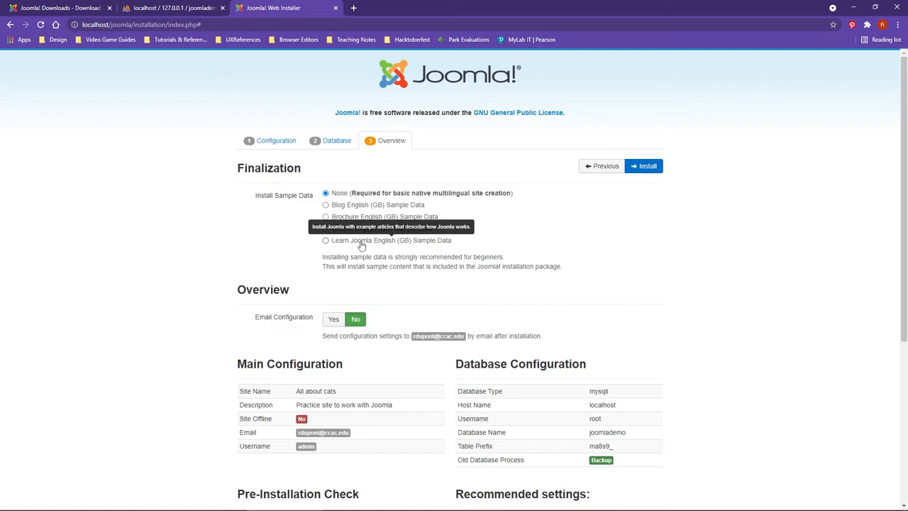
# - Select the Learn Joomla English (GB) Sample Data option
pyautogui.click(326, 239)
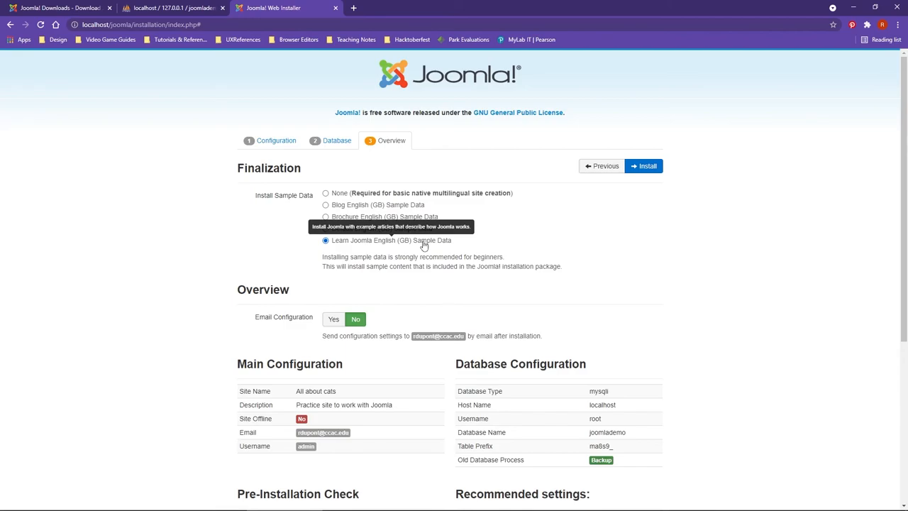
pyautogui.moveTo(369, 227)
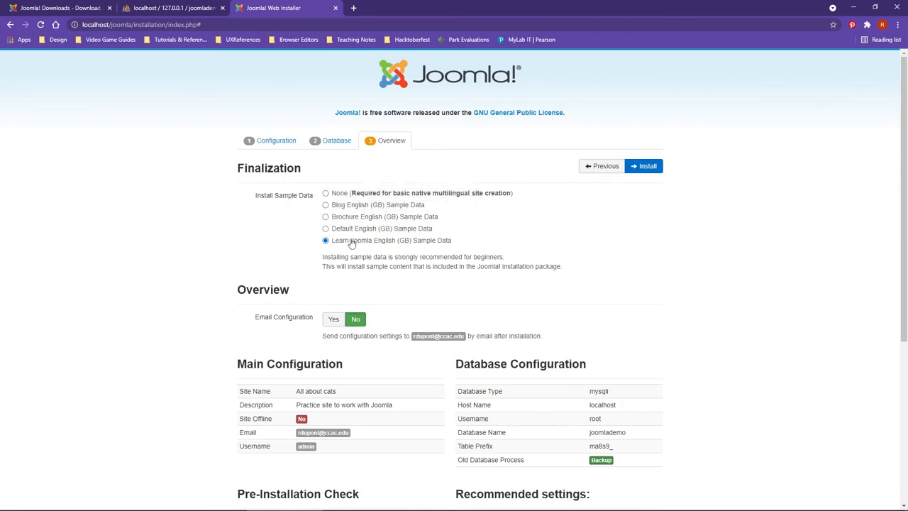
pyautogui.moveTo(380, 197)
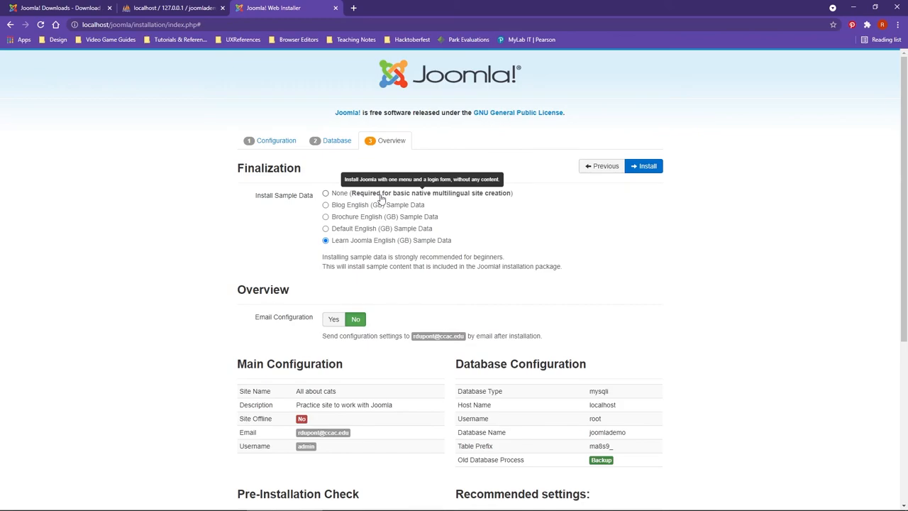
pyautogui.moveTo(641, 165)
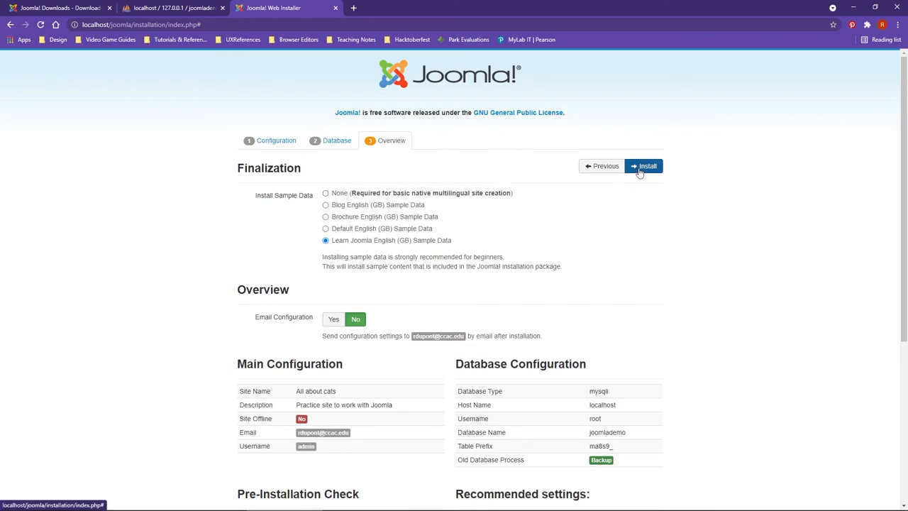
# - Run the installation, remove the installation folder, and view the live site front page
pyautogui.click(644, 165)
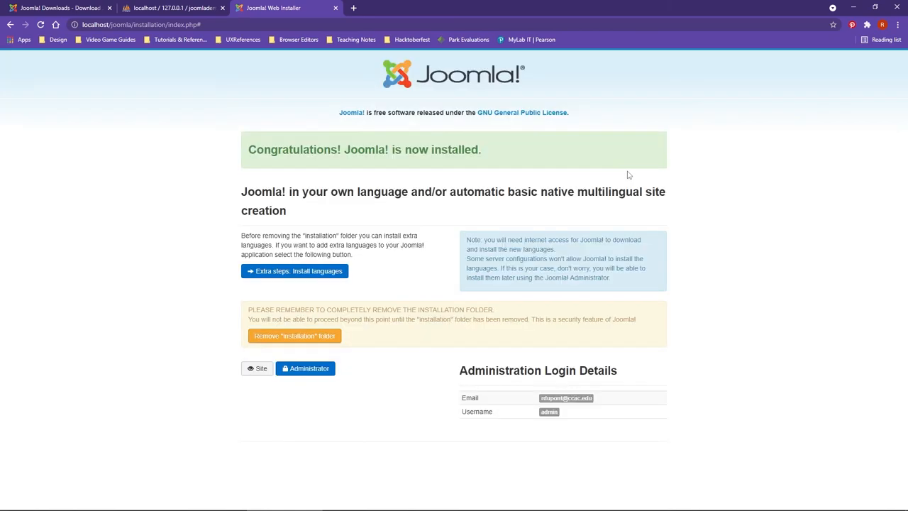
pyautogui.moveTo(613, 178)
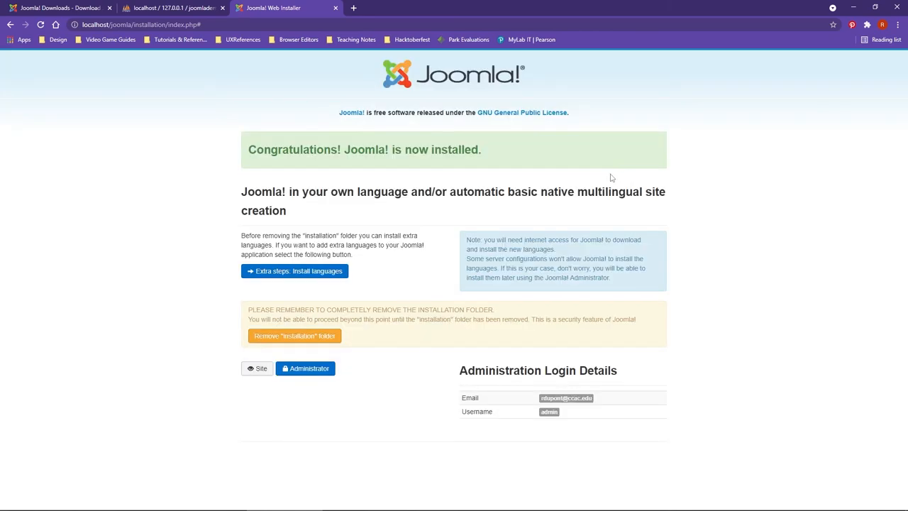
pyautogui.moveTo(599, 181)
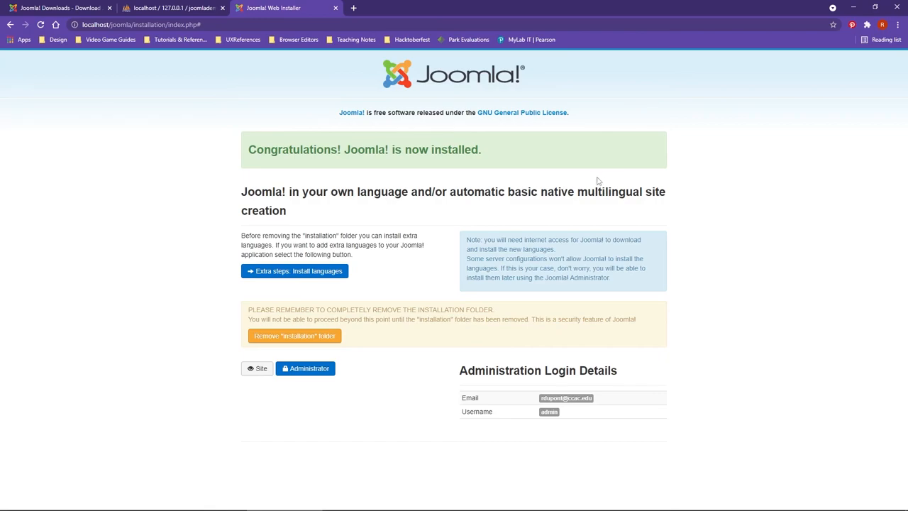
pyautogui.moveTo(330, 164)
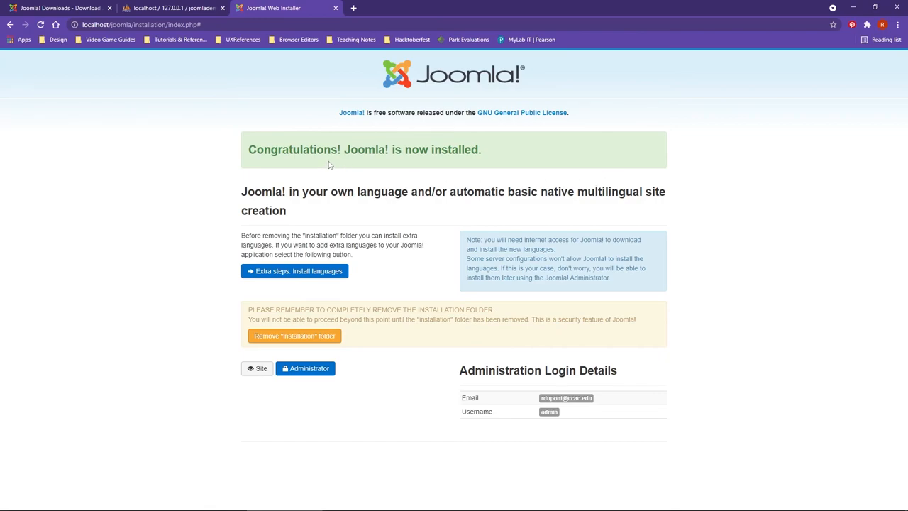
pyautogui.moveTo(295, 246)
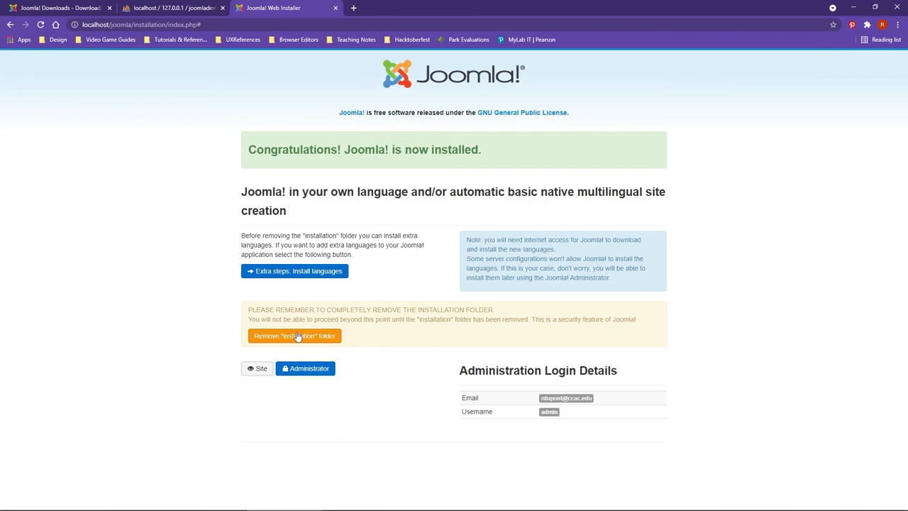
pyautogui.click(295, 335)
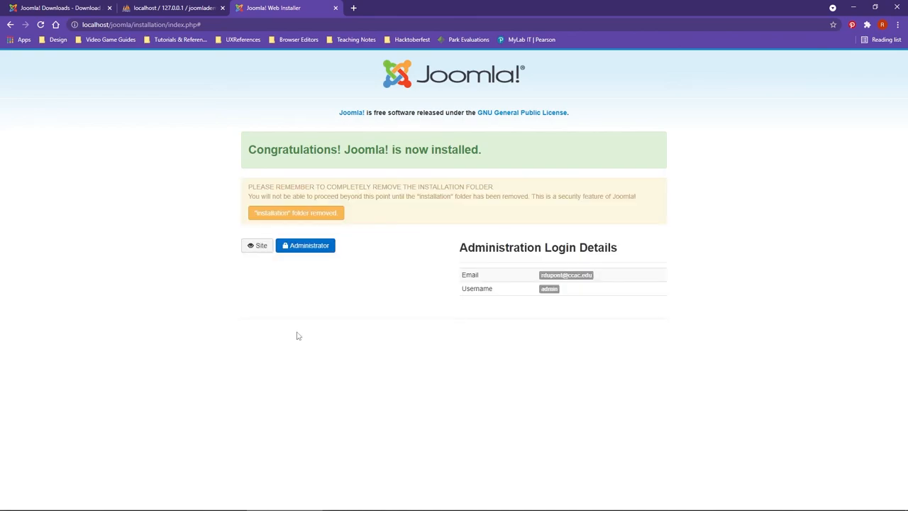
pyautogui.moveTo(257, 244)
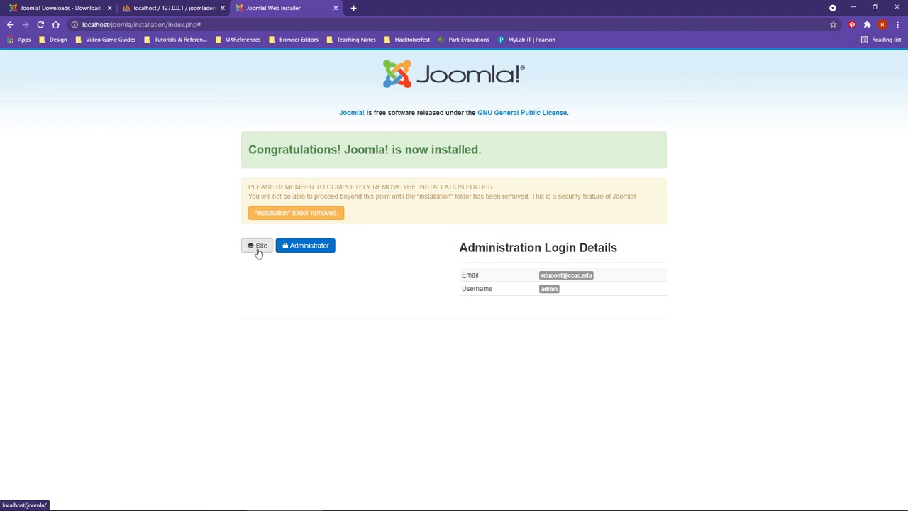
pyautogui.click(257, 244)
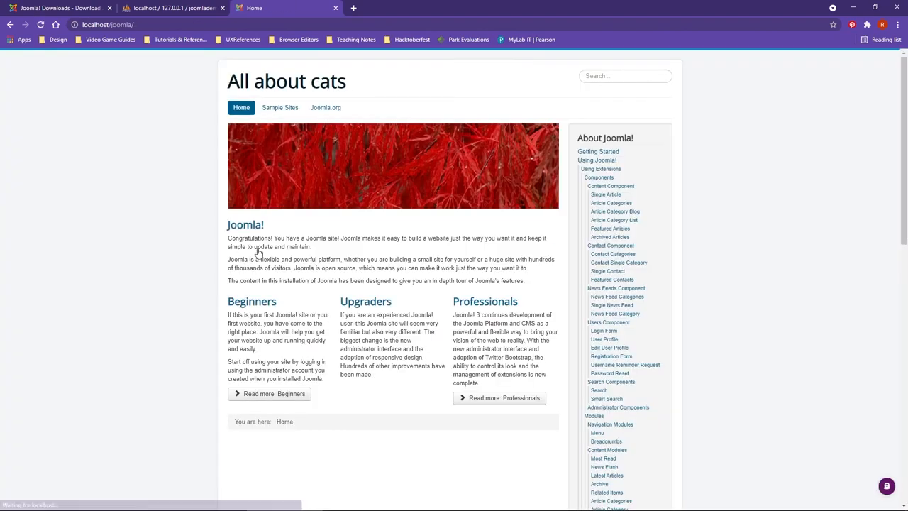